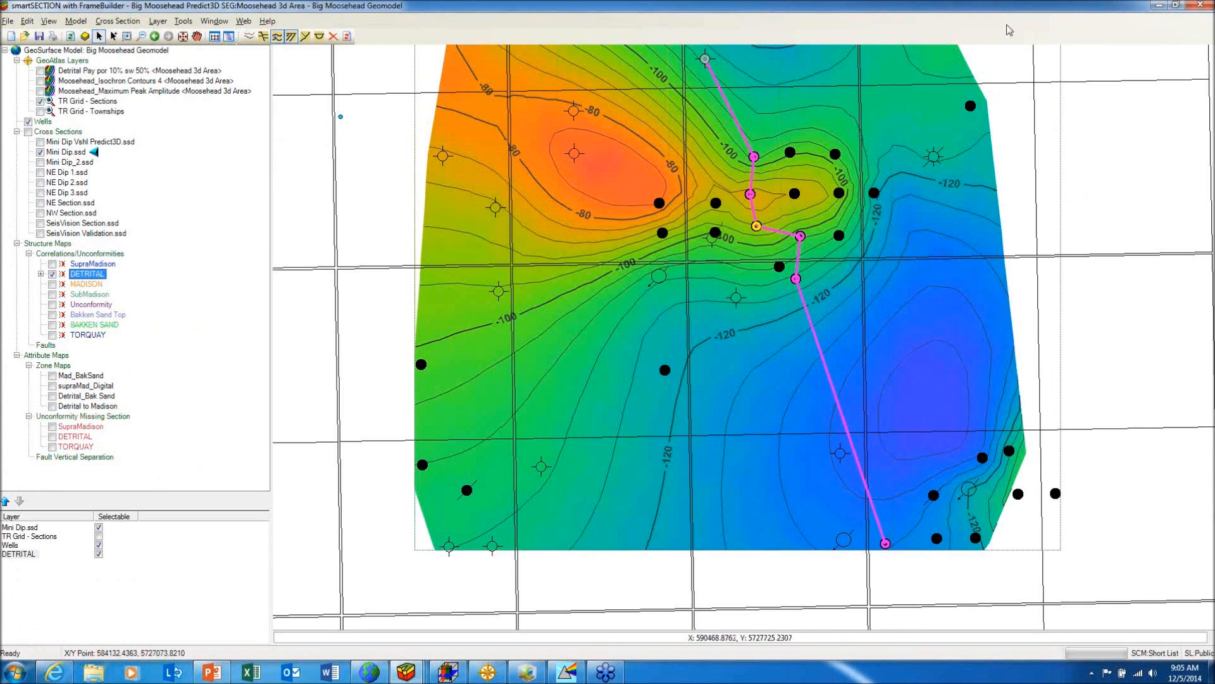
pyautogui.moveTo(578, 227)
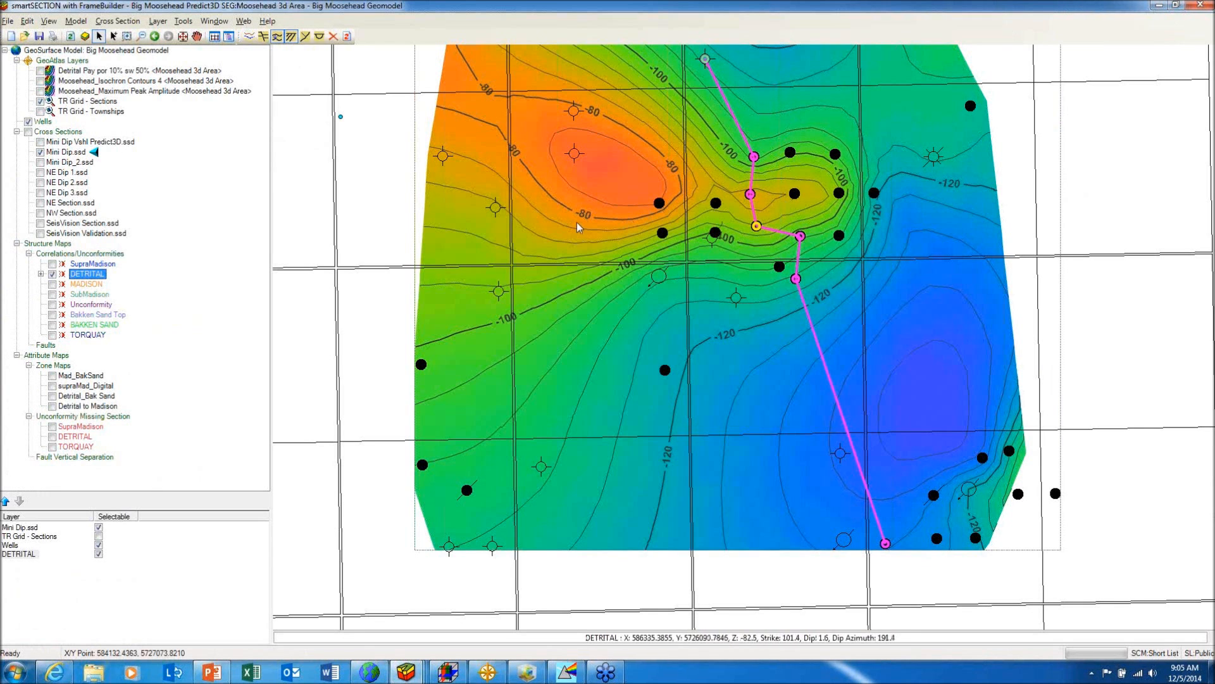
pyautogui.moveTo(463, 215)
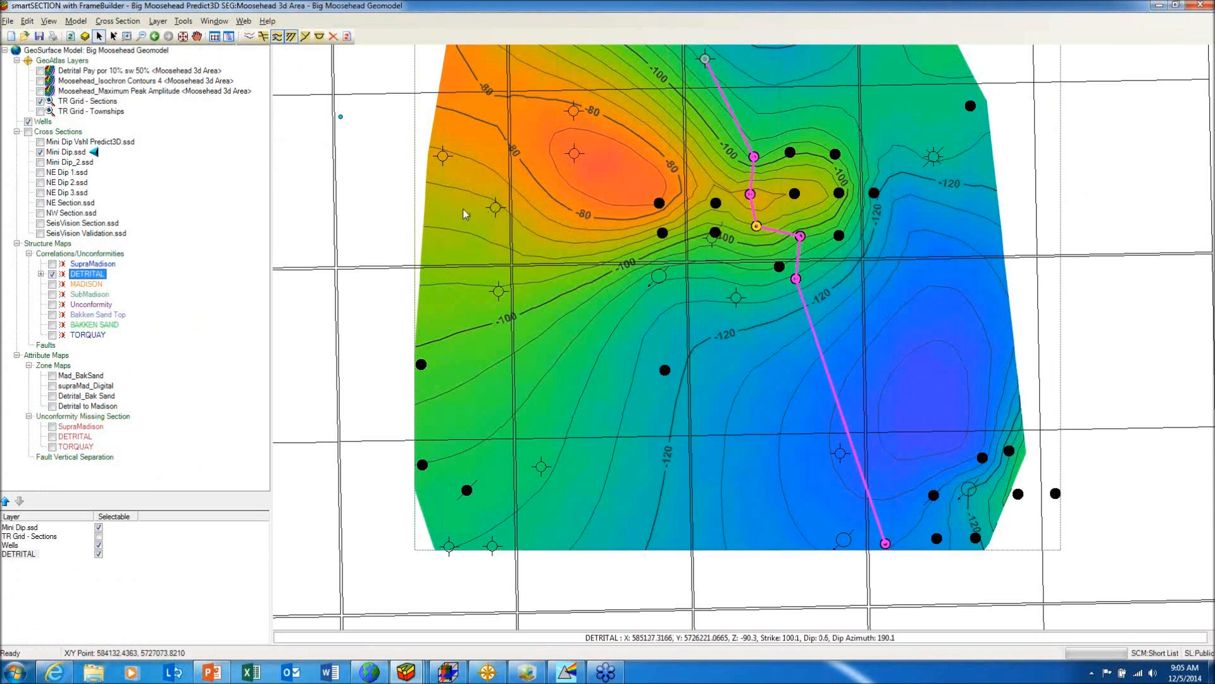
pyautogui.moveTo(558, 211)
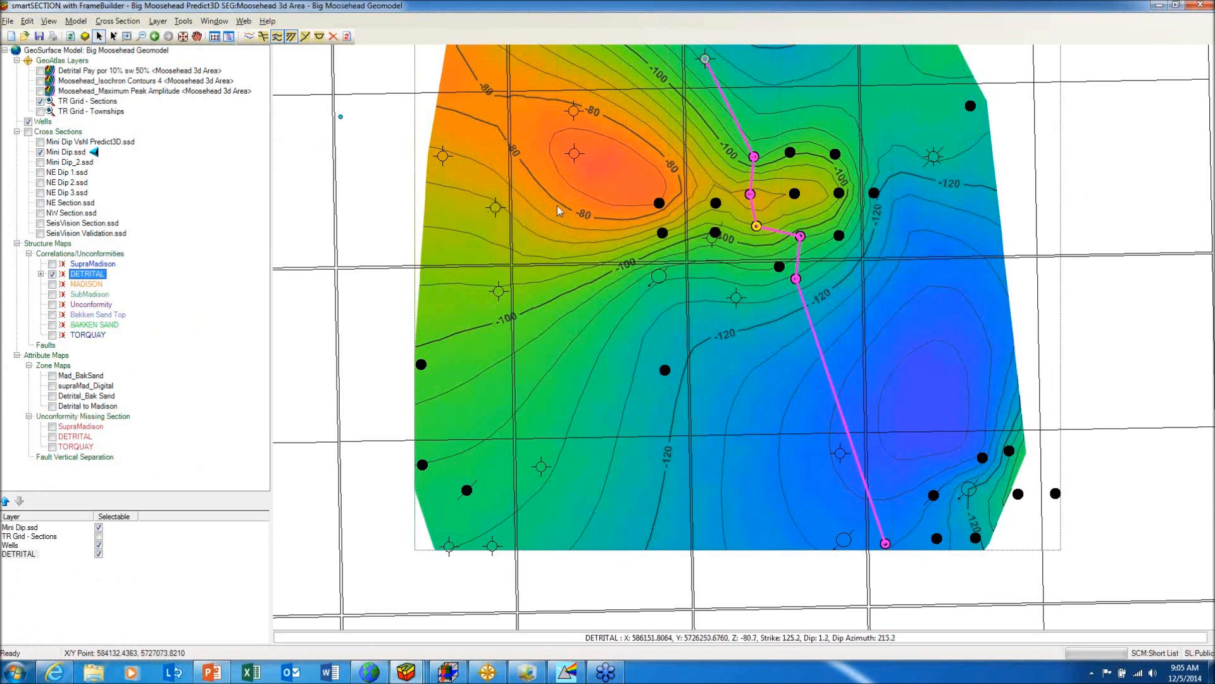
pyautogui.moveTo(721, 204)
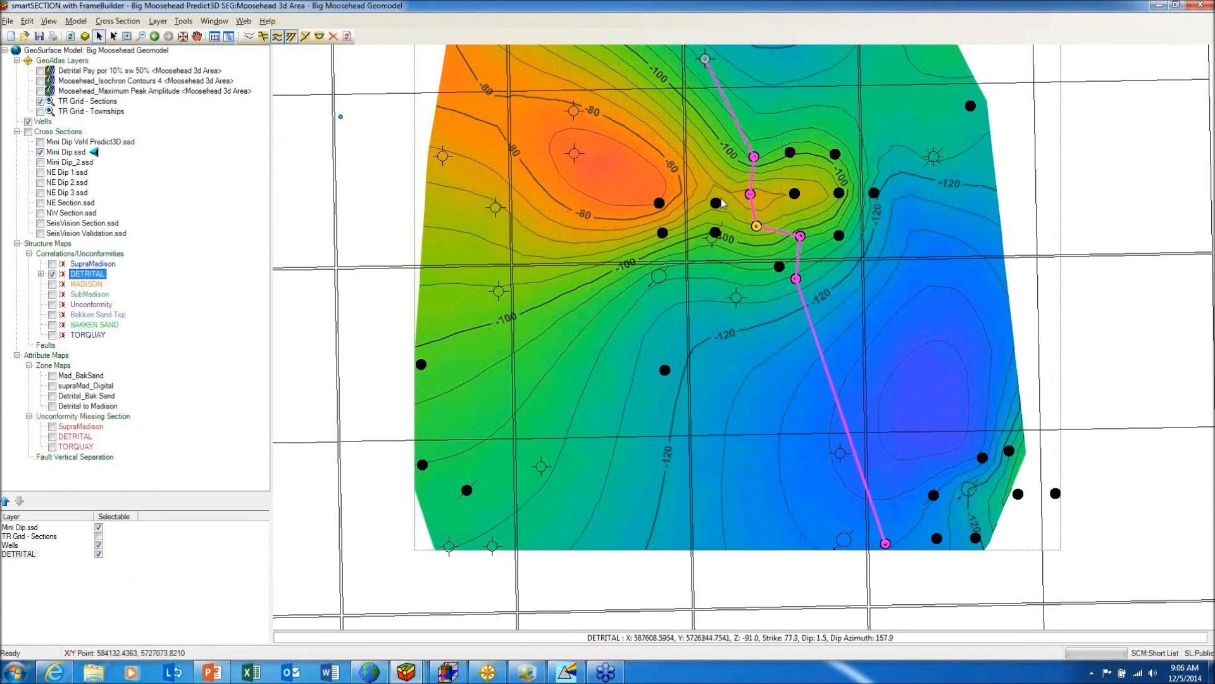
pyautogui.moveTo(631, 255)
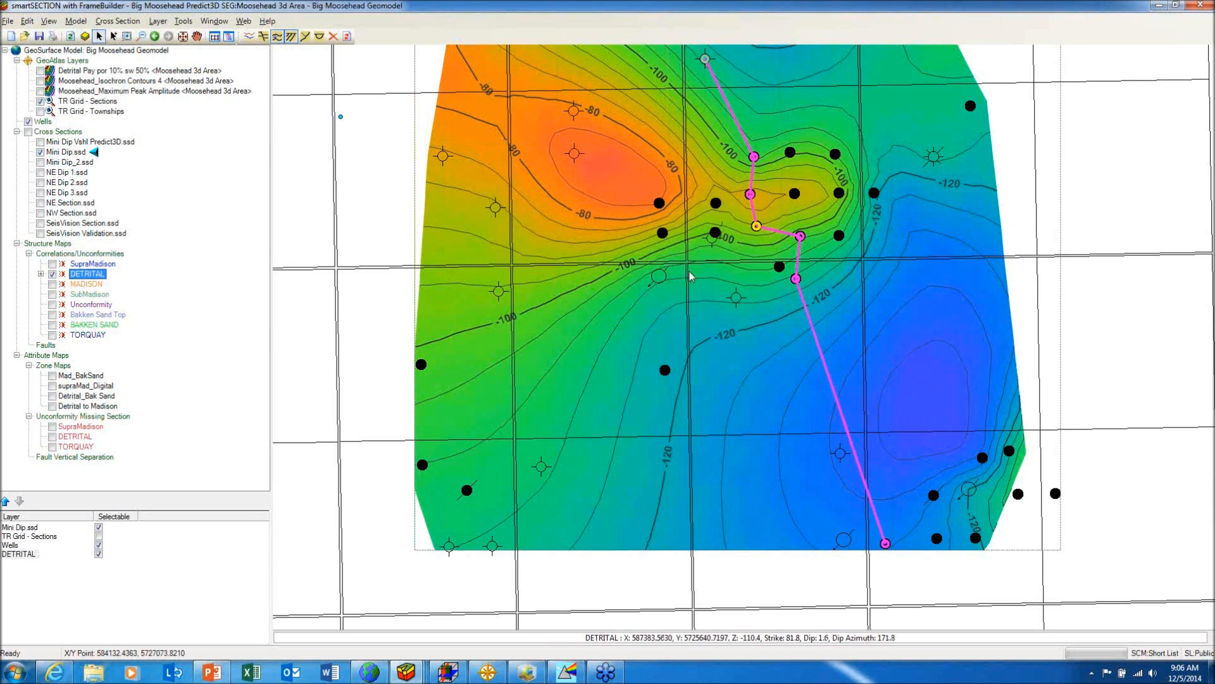
pyautogui.moveTo(683, 160)
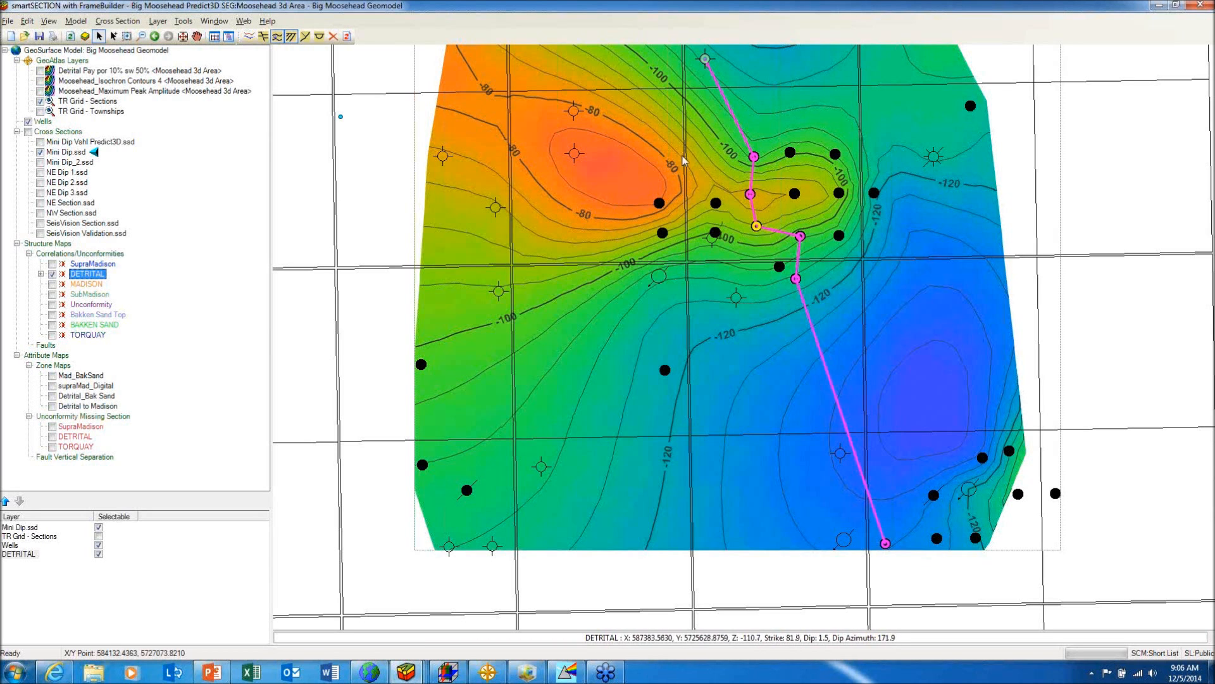
pyautogui.moveTo(779, 246)
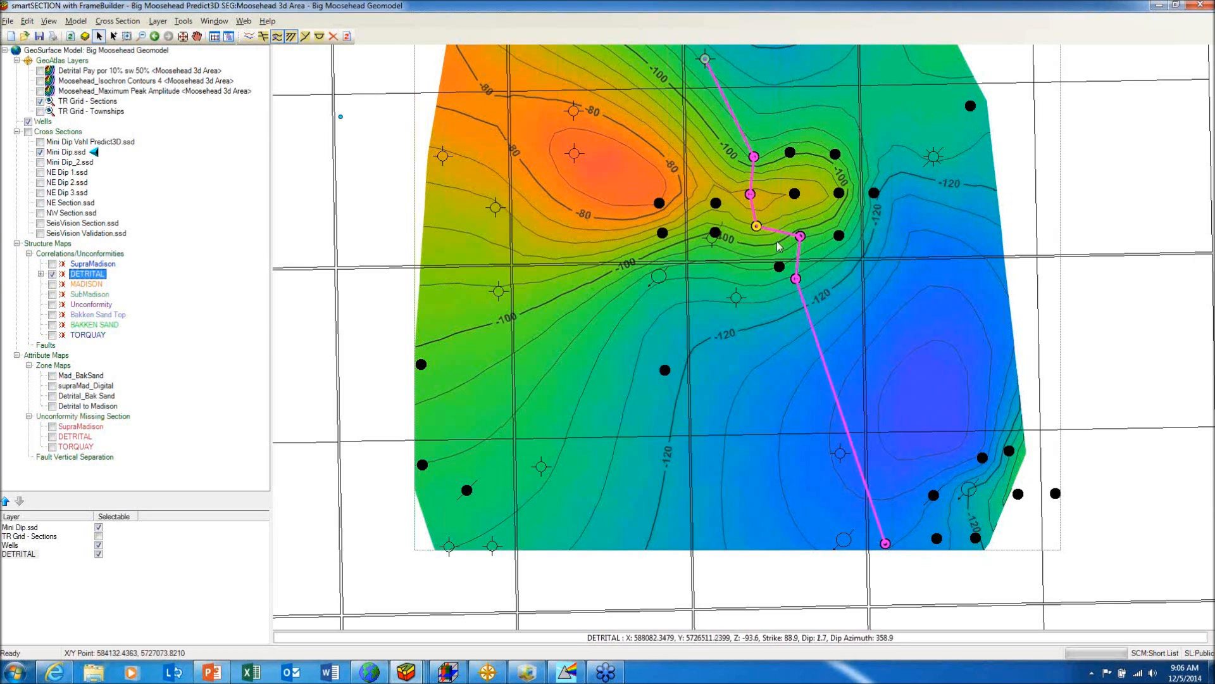
# Step: Bring the Mini Dip.ssd cross-section window forward from the Window list
pyautogui.click(213, 21)
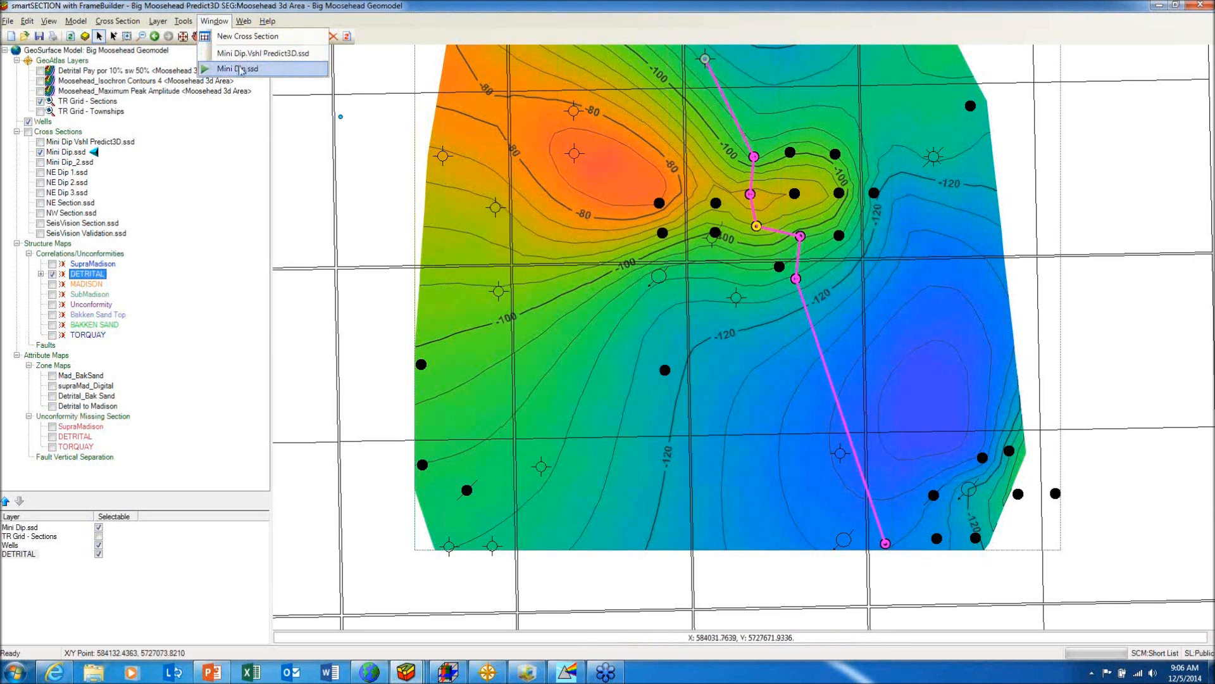
pyautogui.click(235, 68)
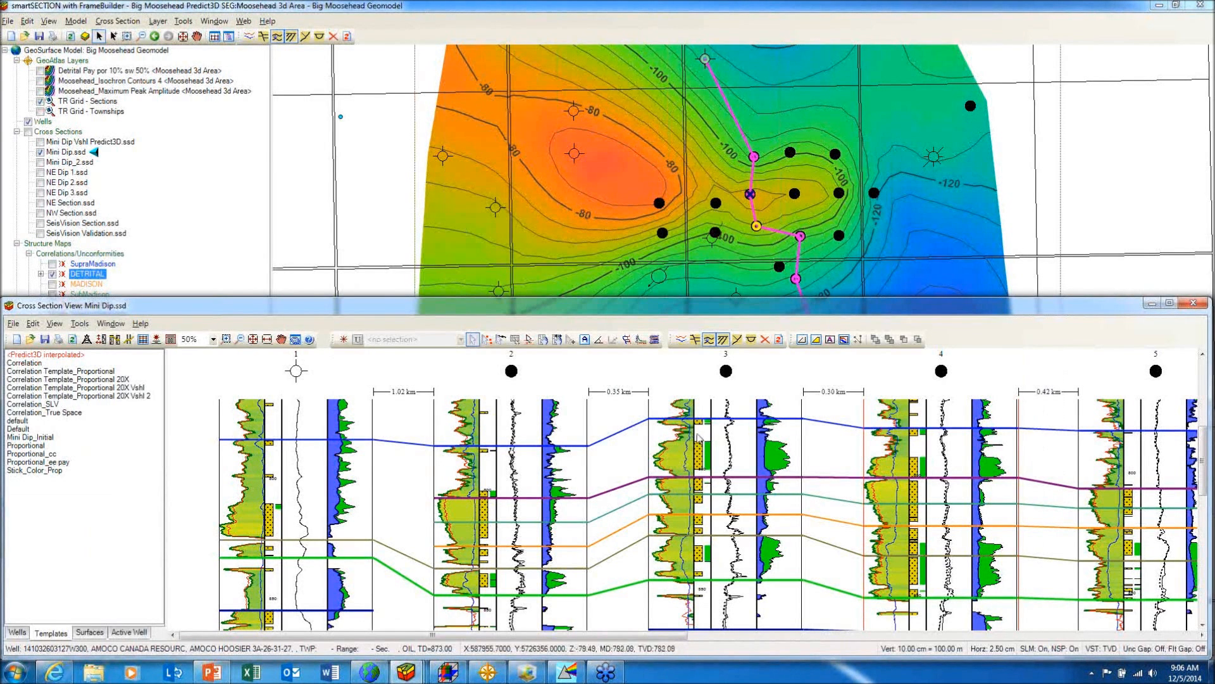
pyautogui.moveTo(721, 577)
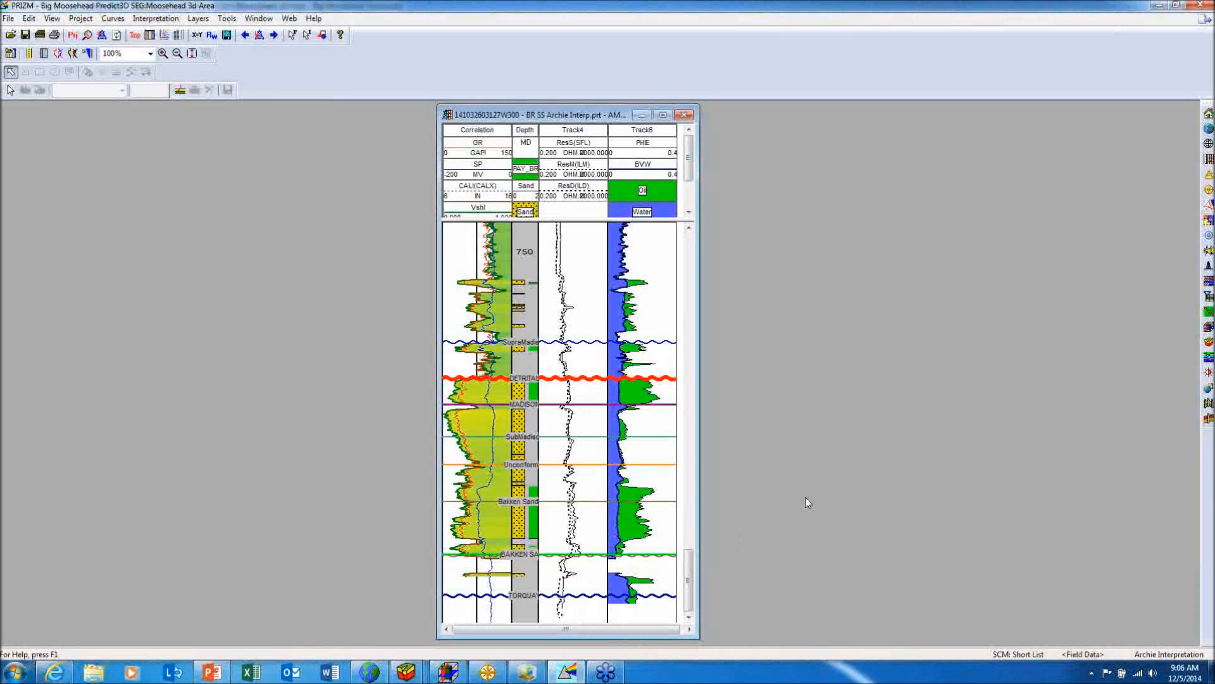
pyautogui.moveTo(712, 419)
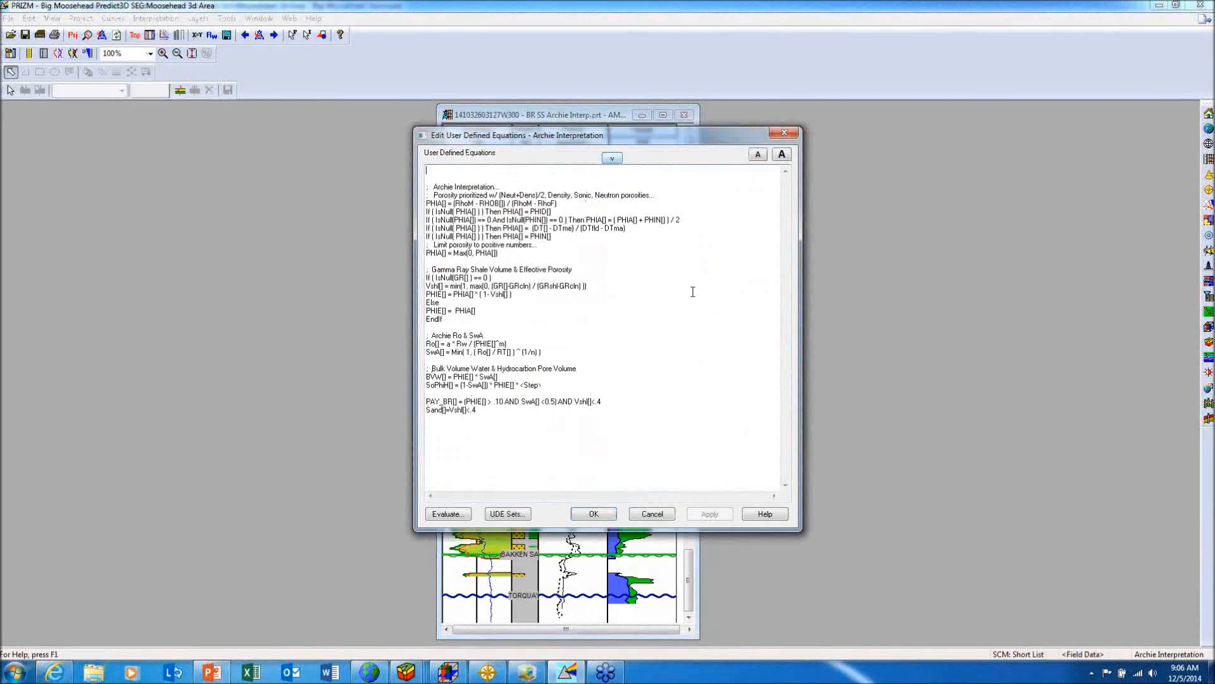
pyautogui.click(781, 154)
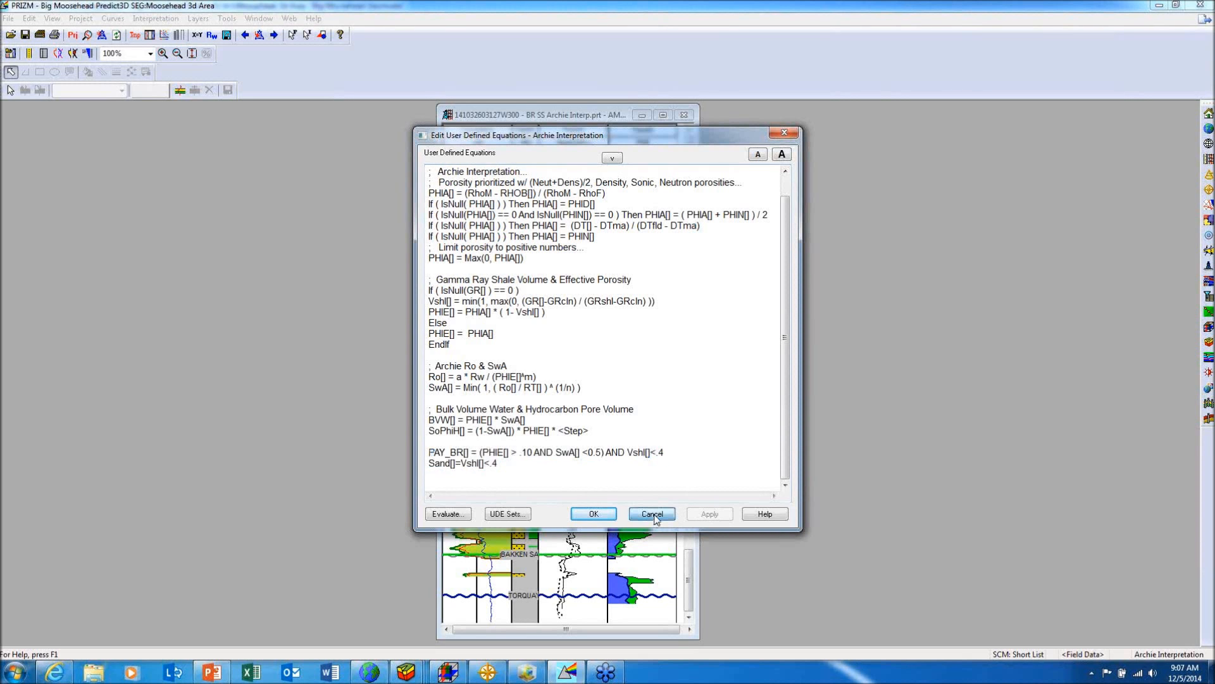
pyautogui.click(652, 513)
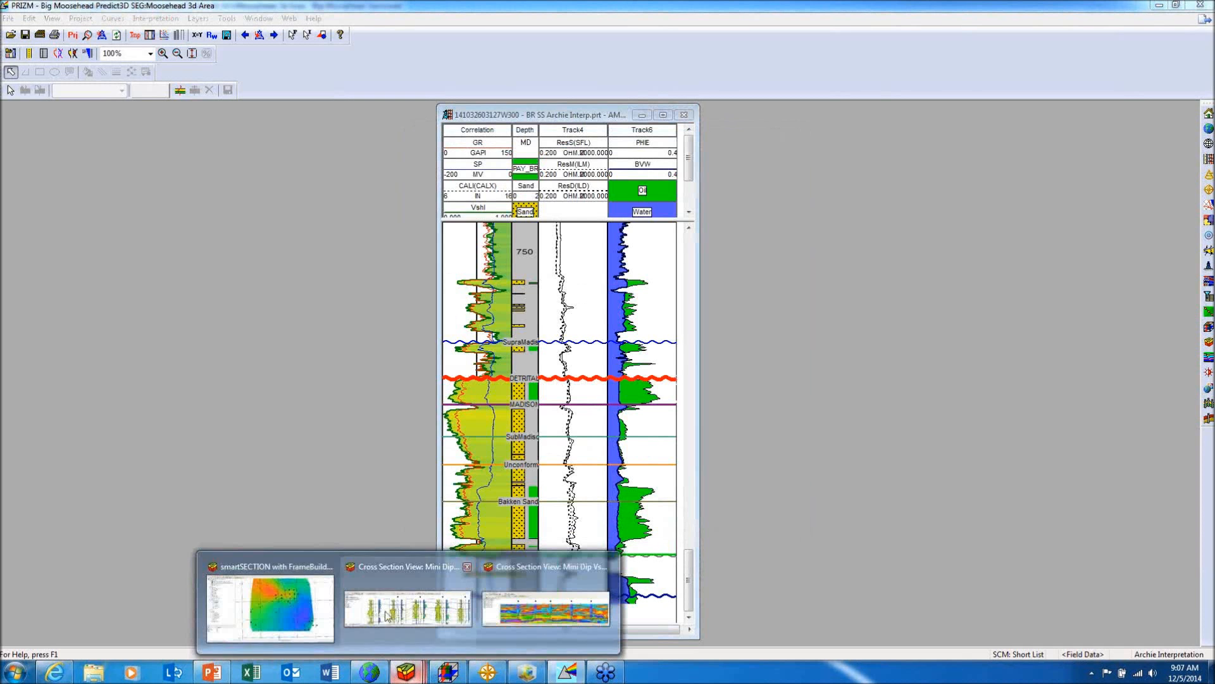
# Step: Return to the structure map and overlay DETRITAL contours on the Detrital Pay porosity/saturation map
pyautogui.click(269, 609)
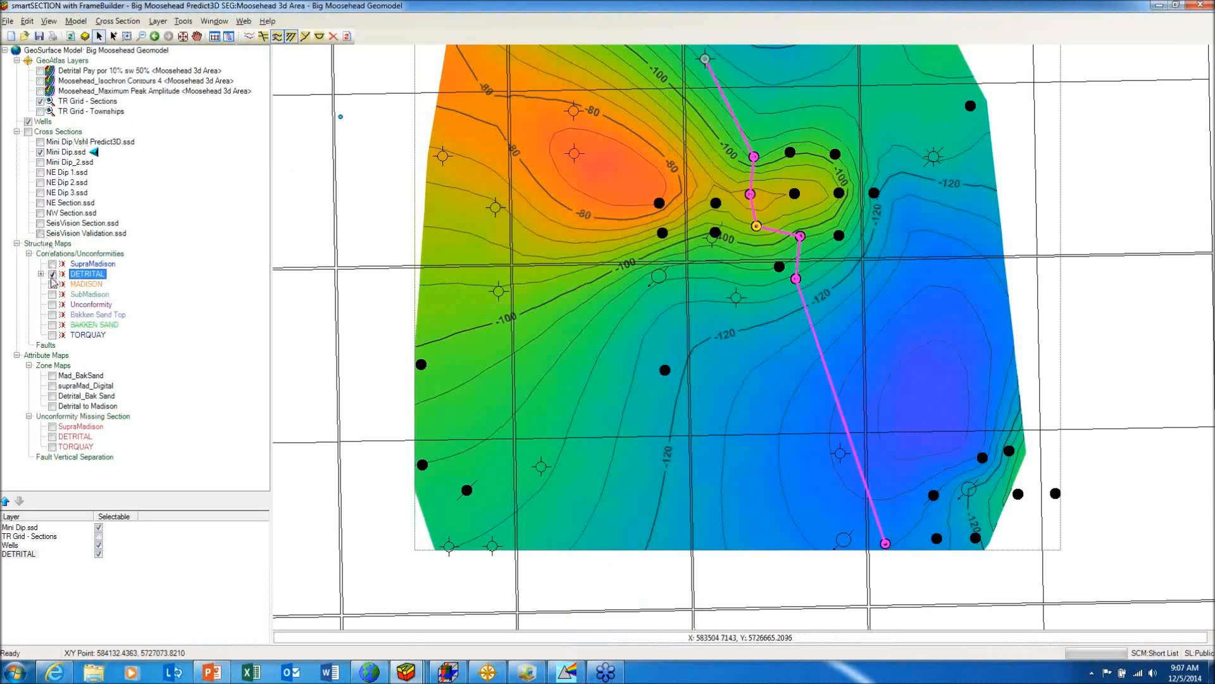
pyautogui.rightClick(86, 273)
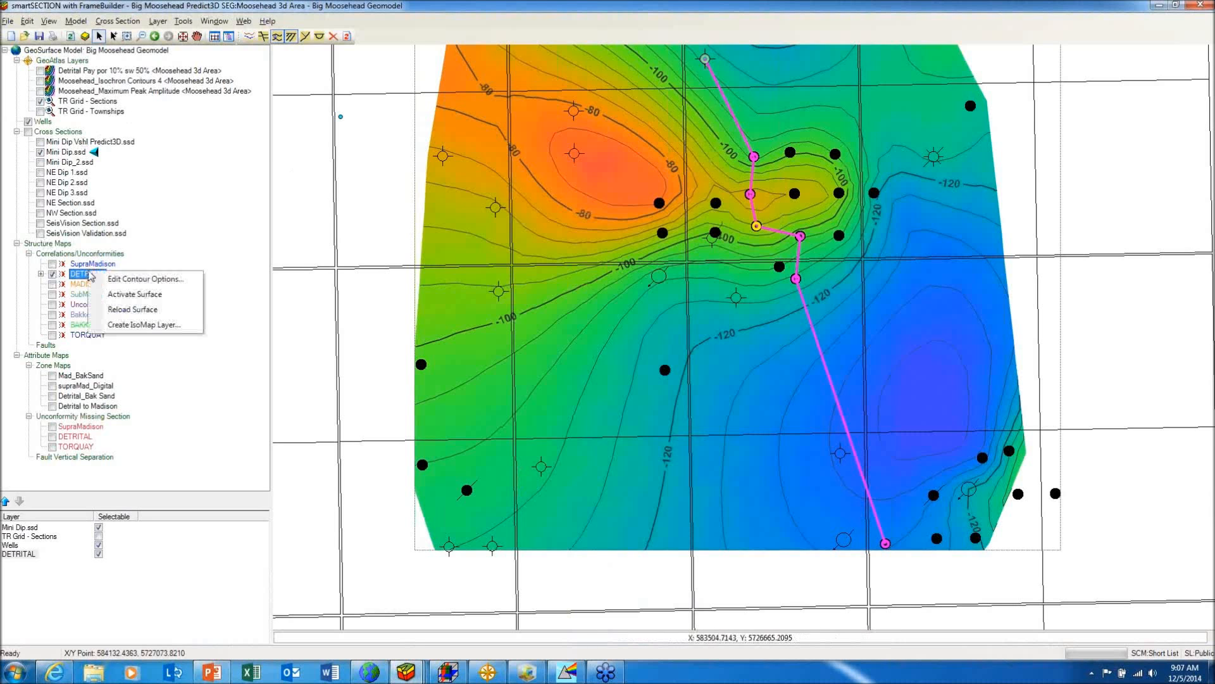
pyautogui.click(145, 278)
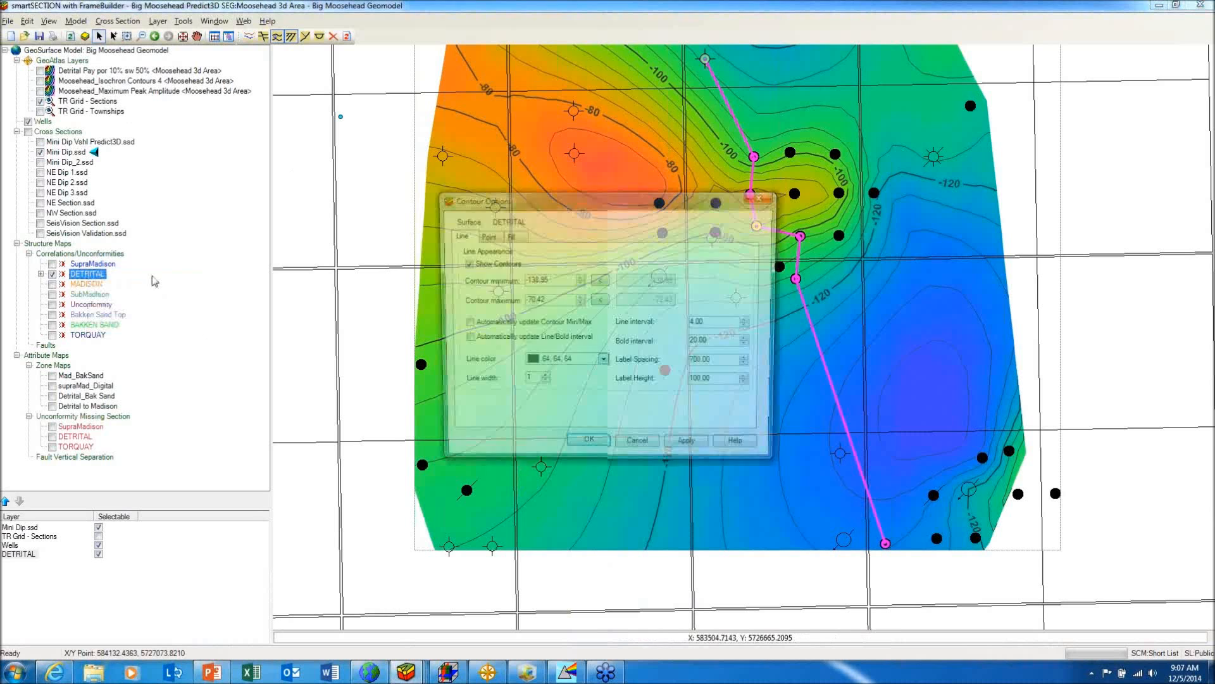
pyautogui.click(508, 234)
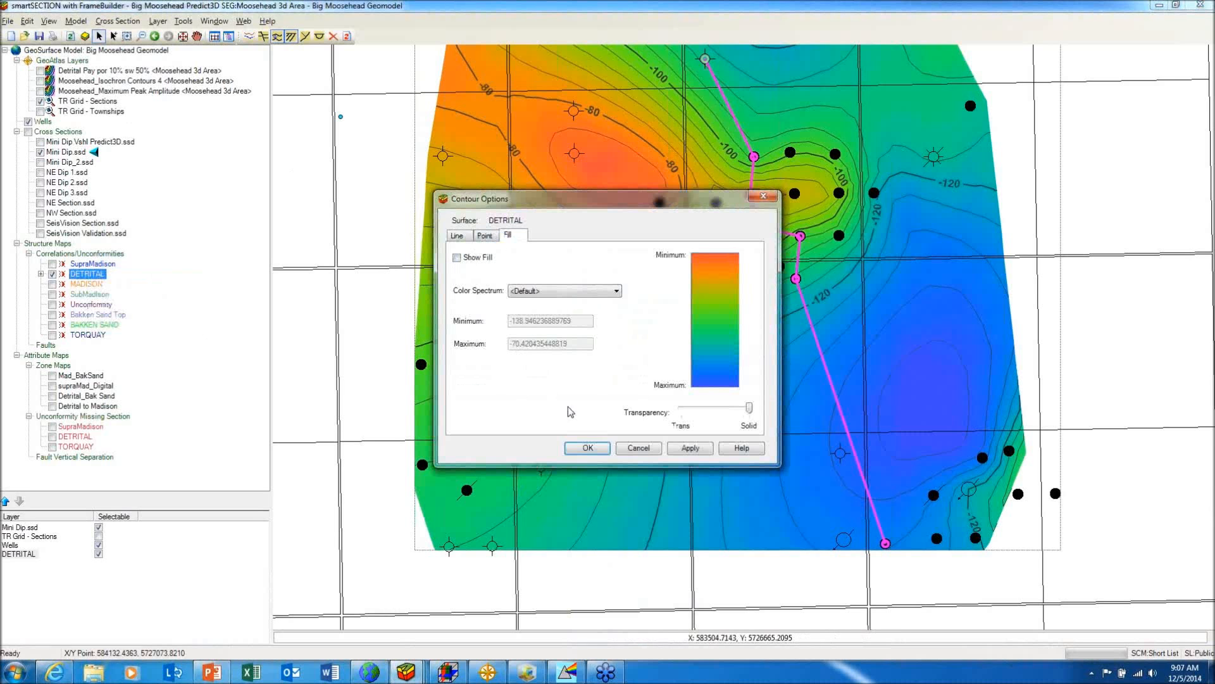
pyautogui.click(587, 447)
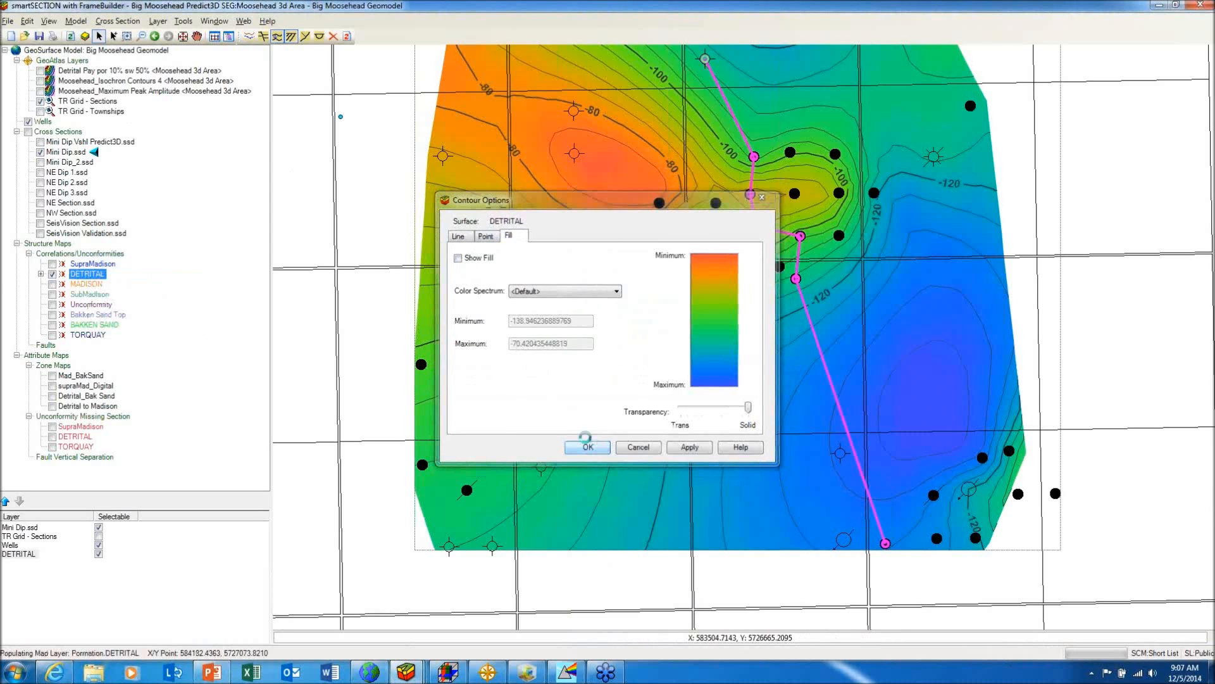
pyautogui.click(587, 447)
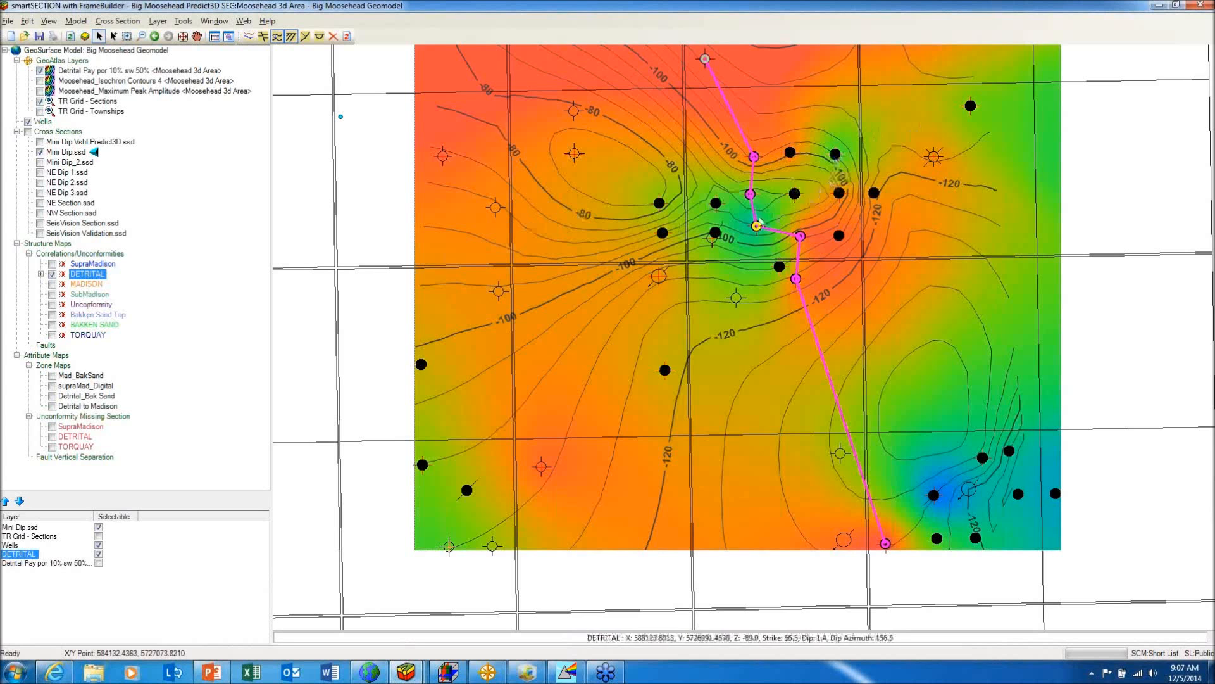
pyautogui.moveTo(837, 197)
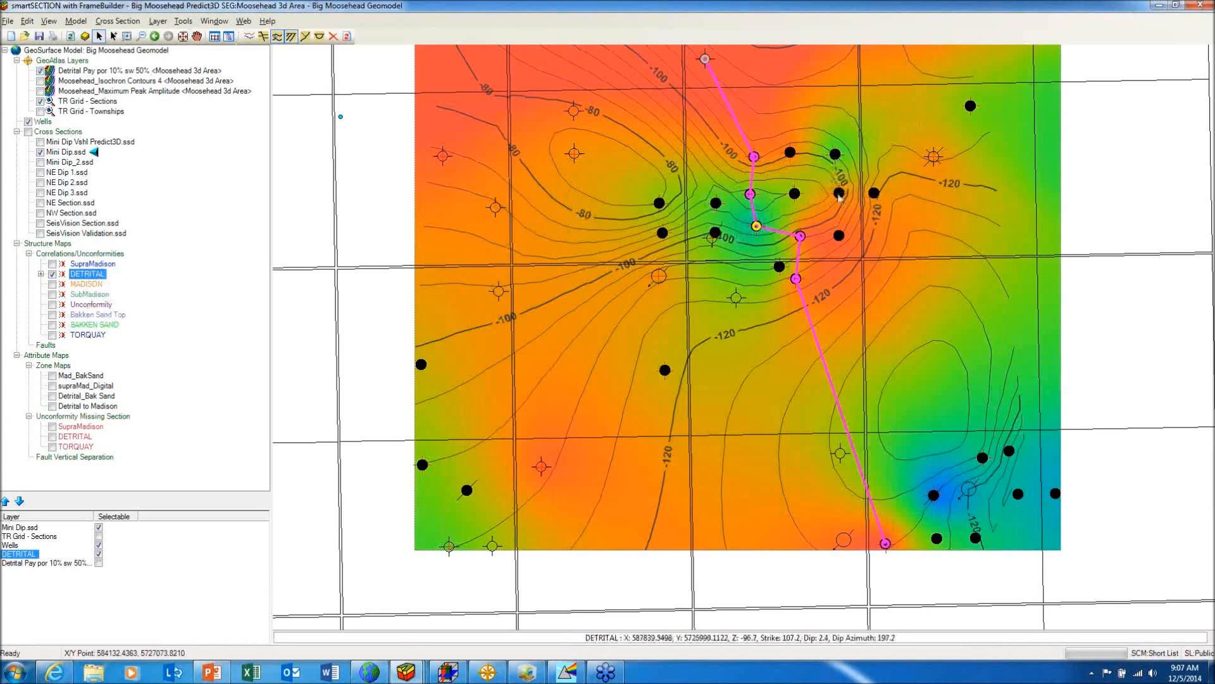
pyautogui.moveTo(914, 93)
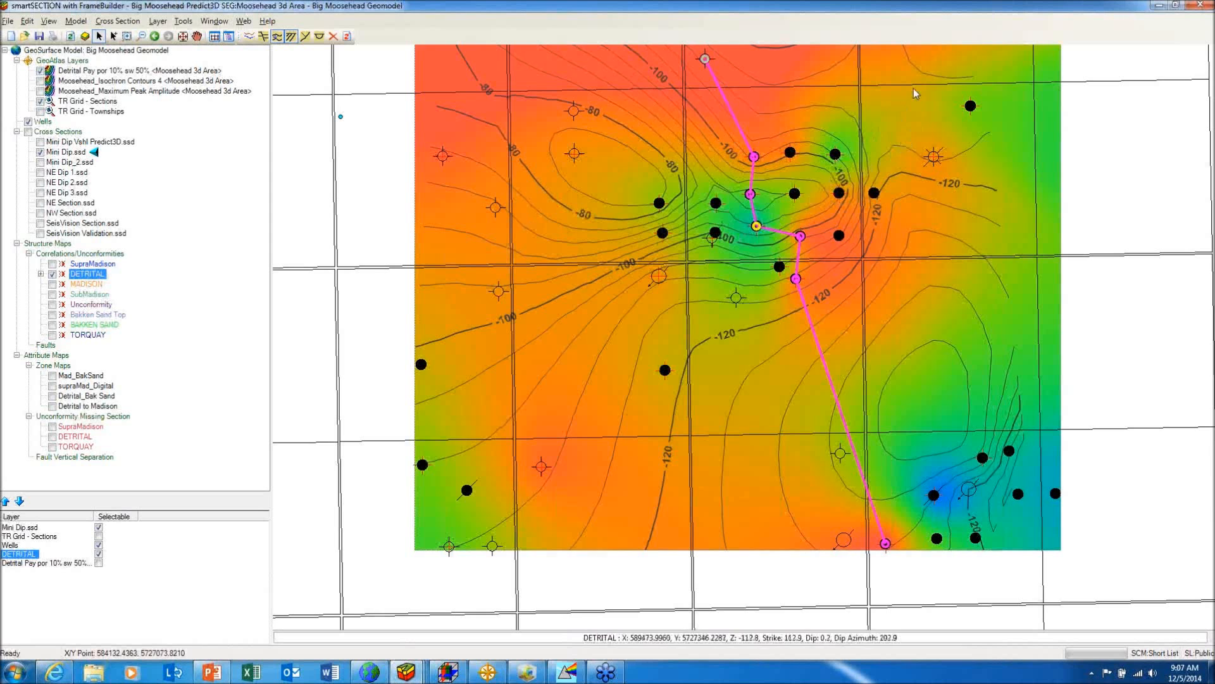
pyautogui.moveTo(719, 259)
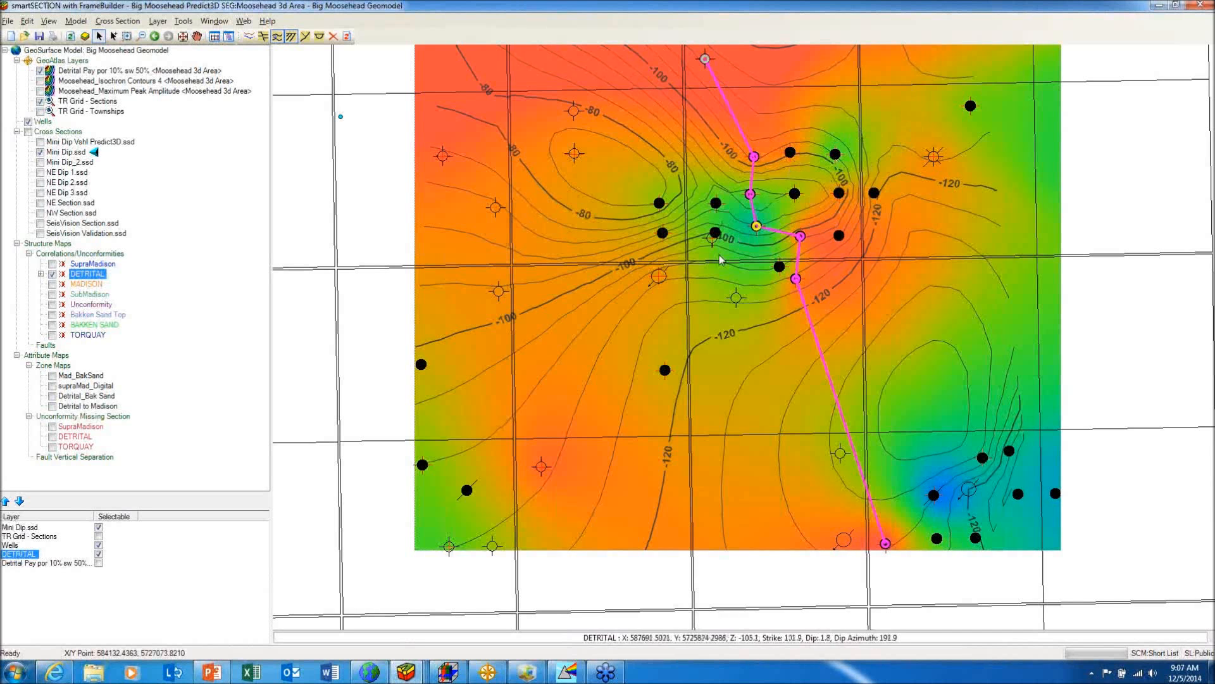
pyautogui.moveTo(822, 182)
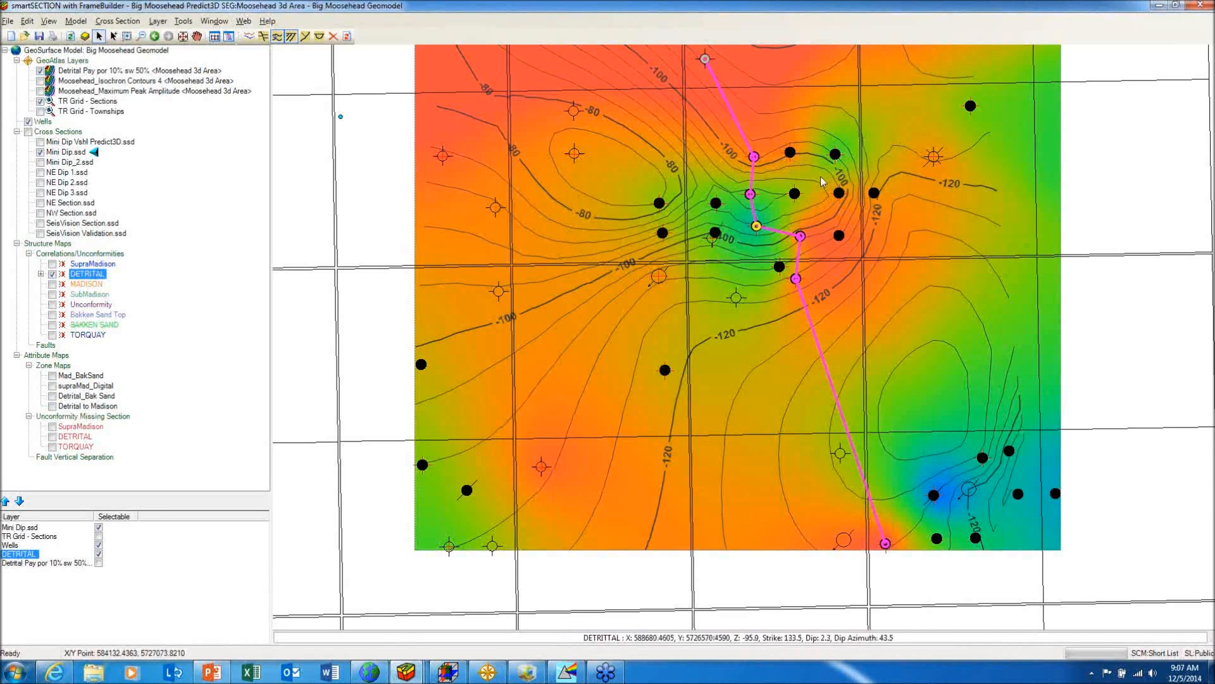
pyautogui.moveTo(655, 205)
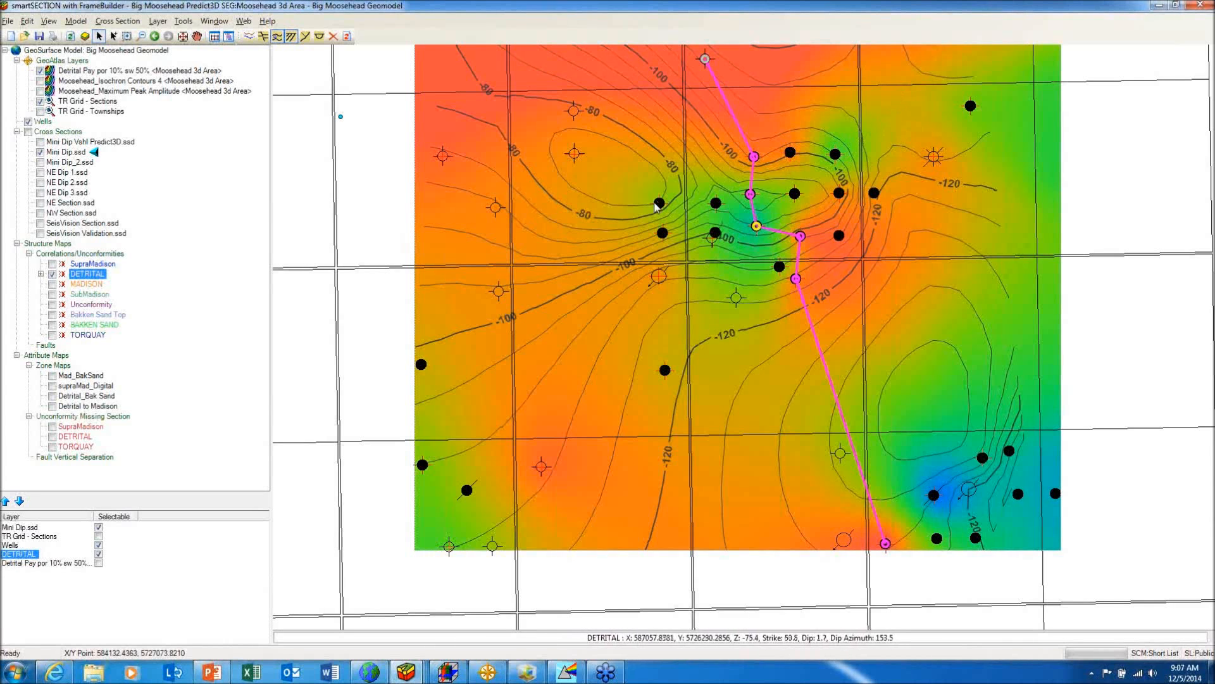
pyautogui.moveTo(634, 214)
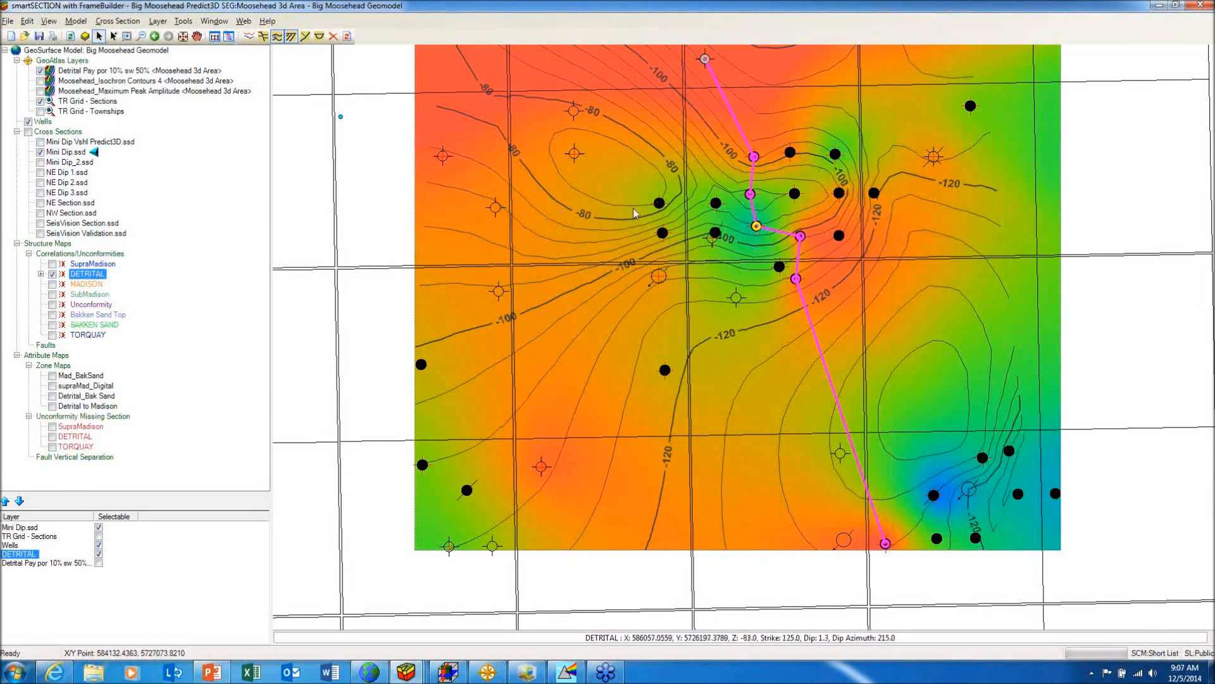
pyautogui.moveTo(566, 228)
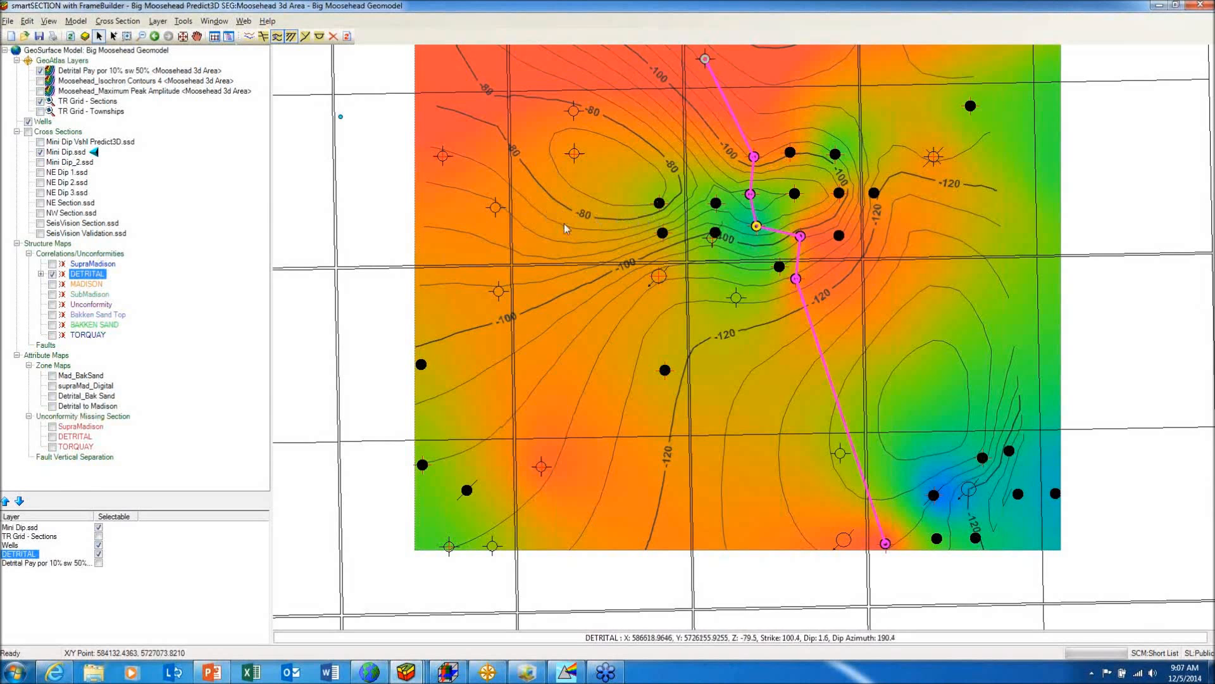
pyautogui.moveTo(566, 224)
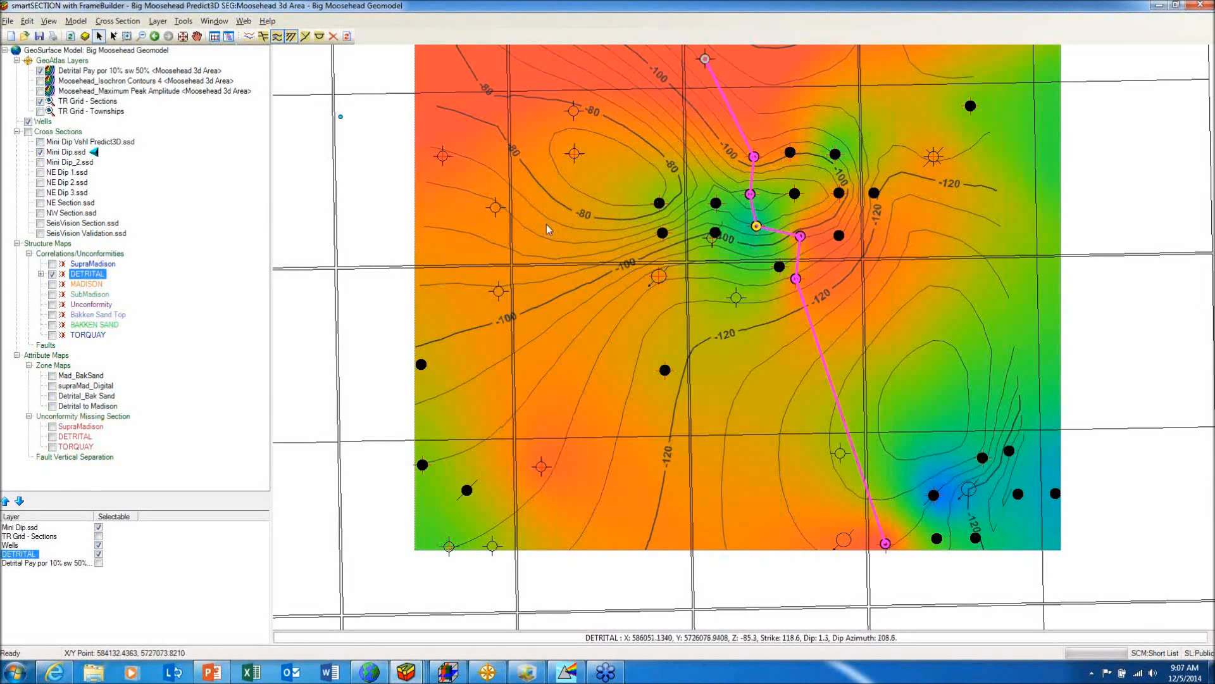
pyautogui.moveTo(780, 160)
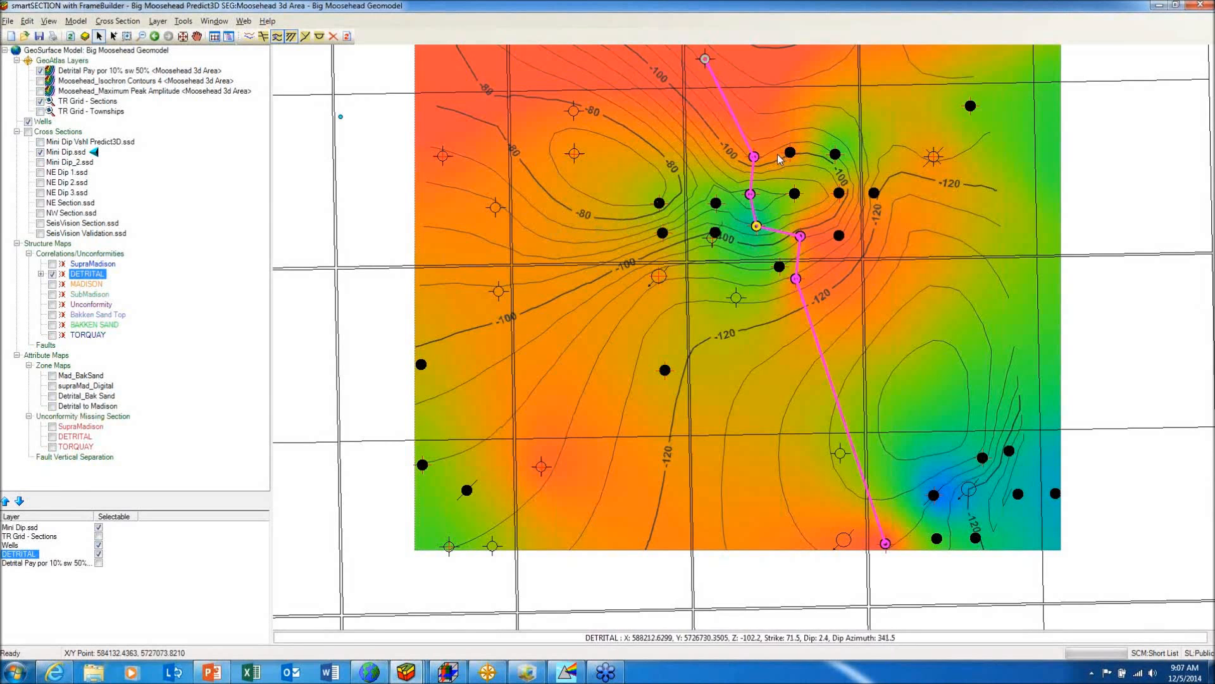
pyautogui.moveTo(833, 193)
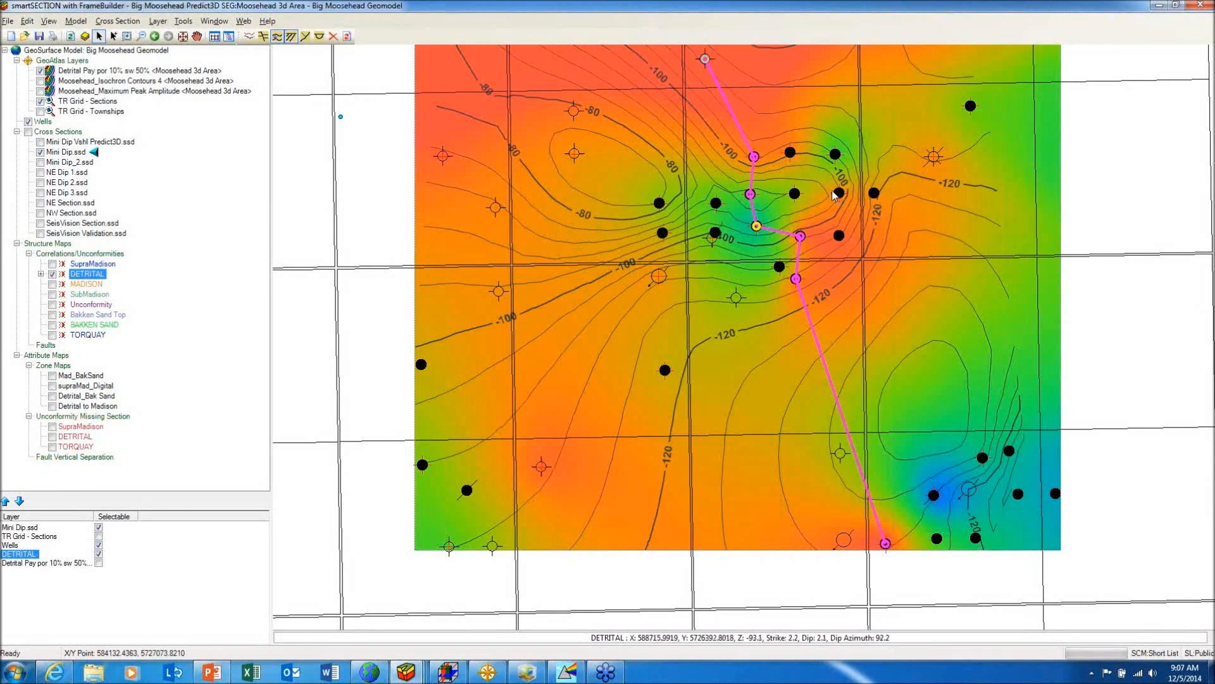
pyautogui.click(215, 21)
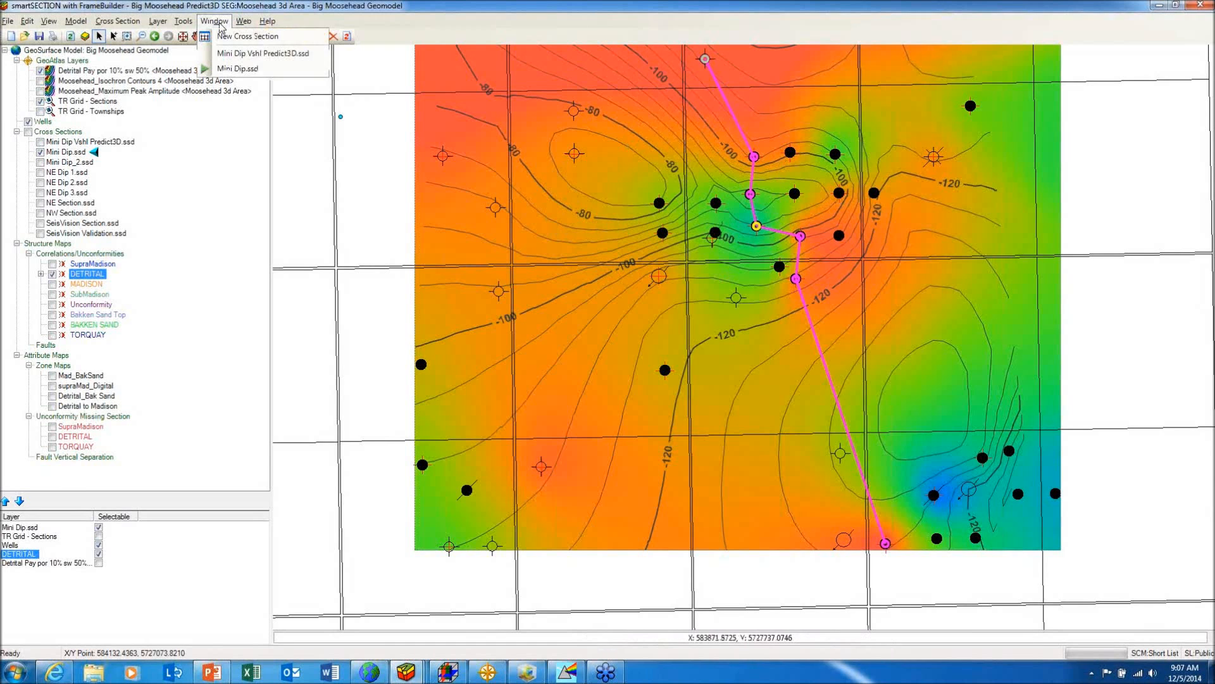
pyautogui.click(237, 68)
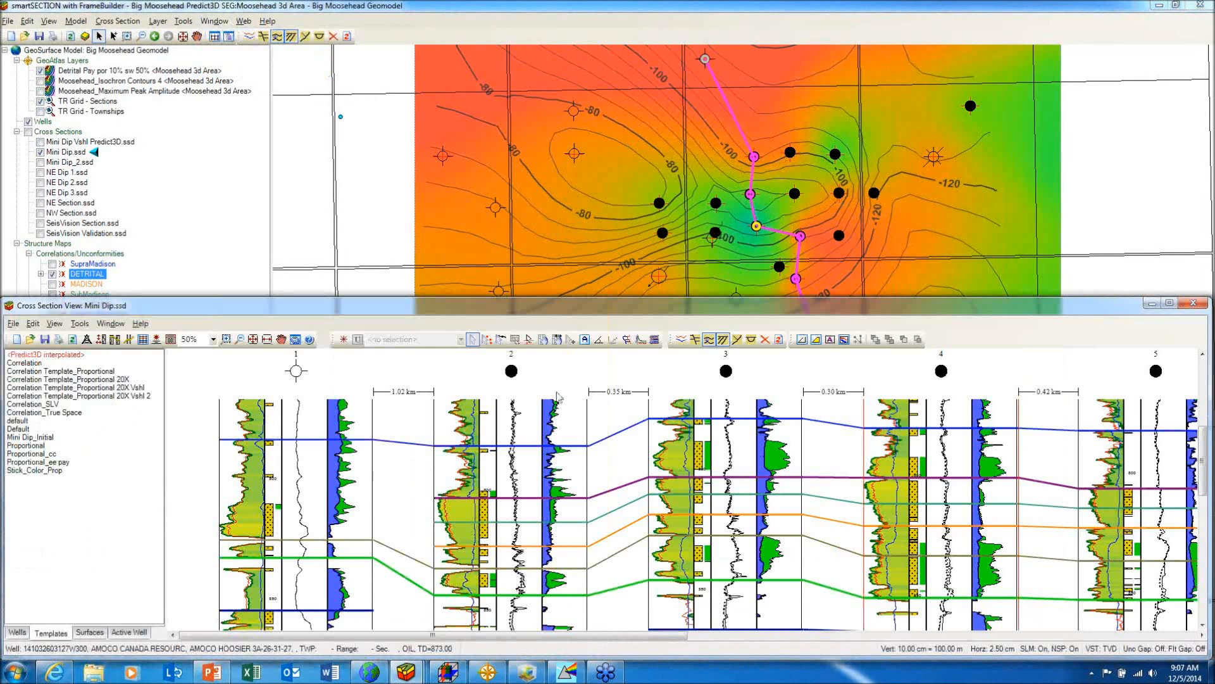
pyautogui.moveTo(295, 541)
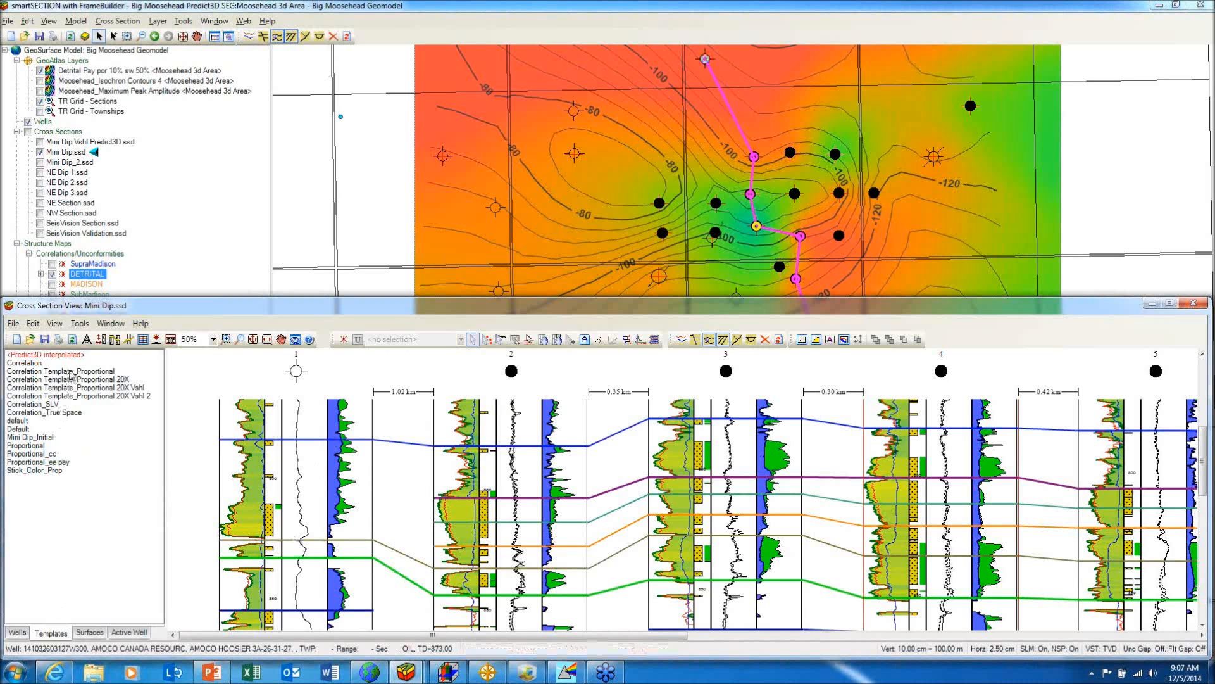
pyautogui.click(58, 370)
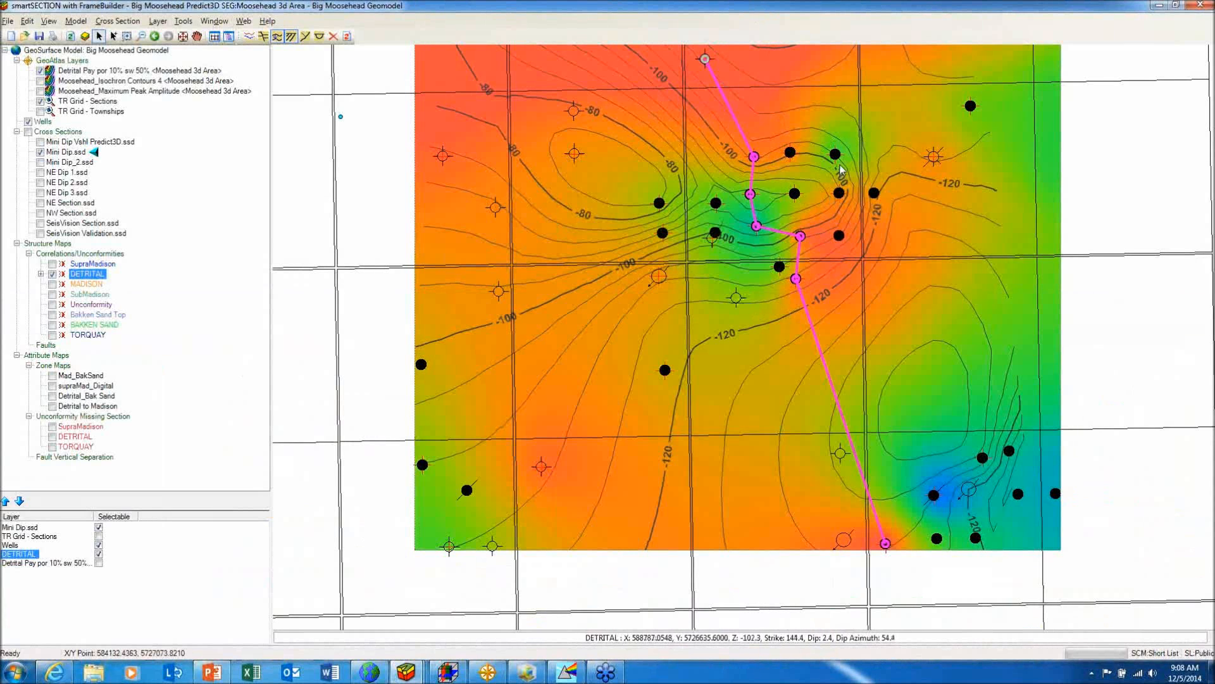
pyautogui.moveTo(620, 432)
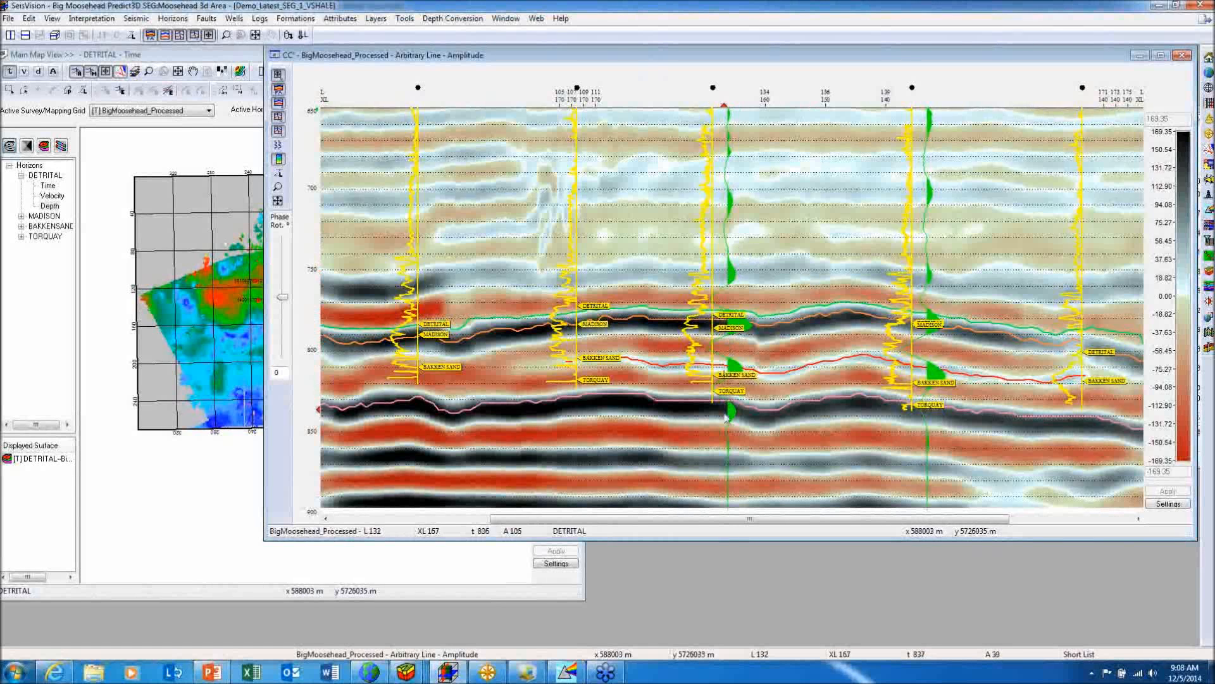
pyautogui.moveTo(868, 312)
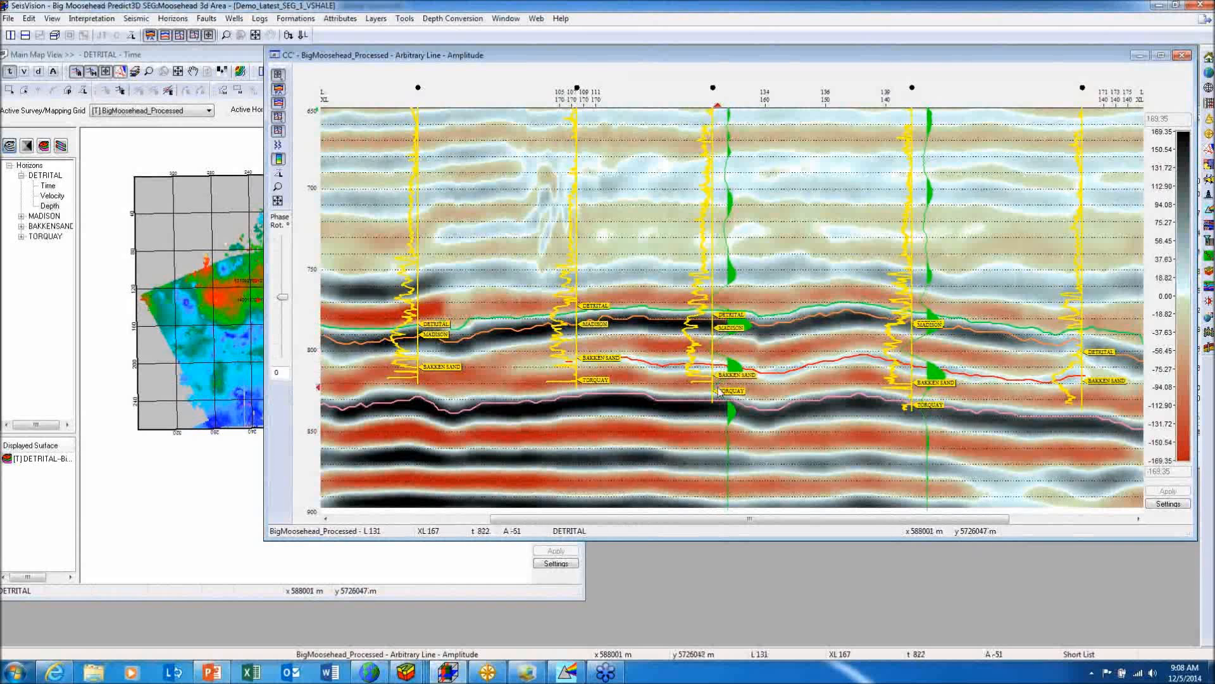
pyautogui.moveTo(717, 386)
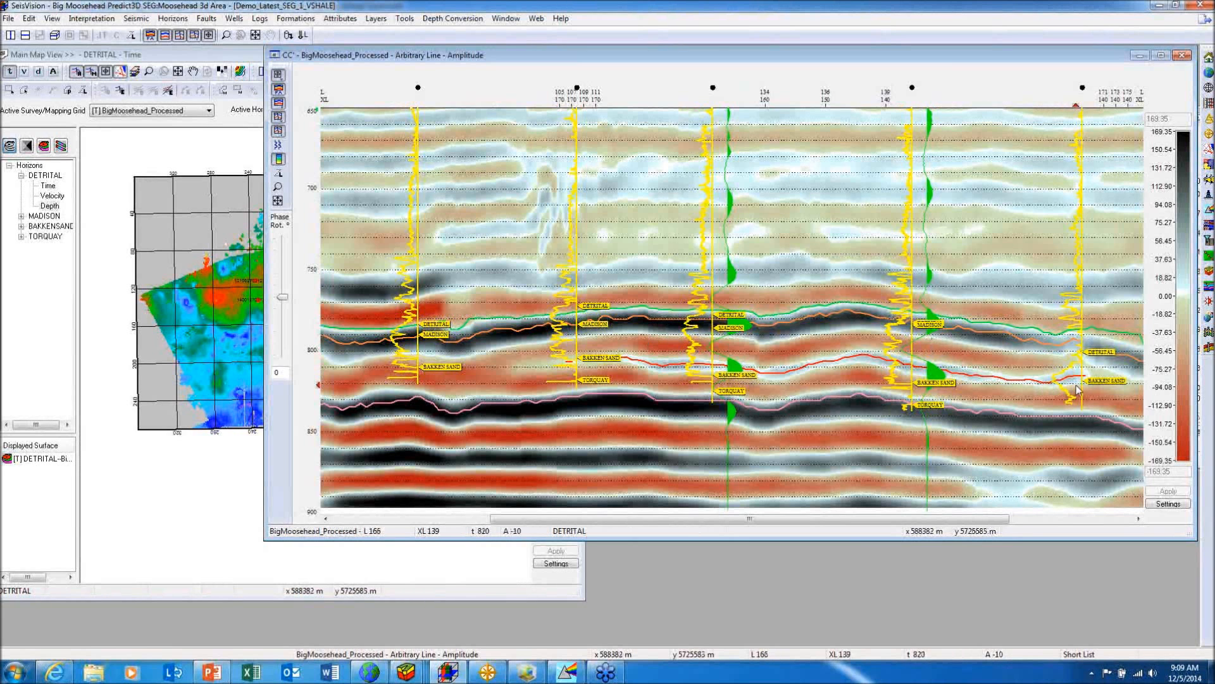
# Step: Create a horizon-based velocity model with DETRITAL ticked alongside MADISON, BAKKENSAND and TORQUAY
pyautogui.click(452, 18)
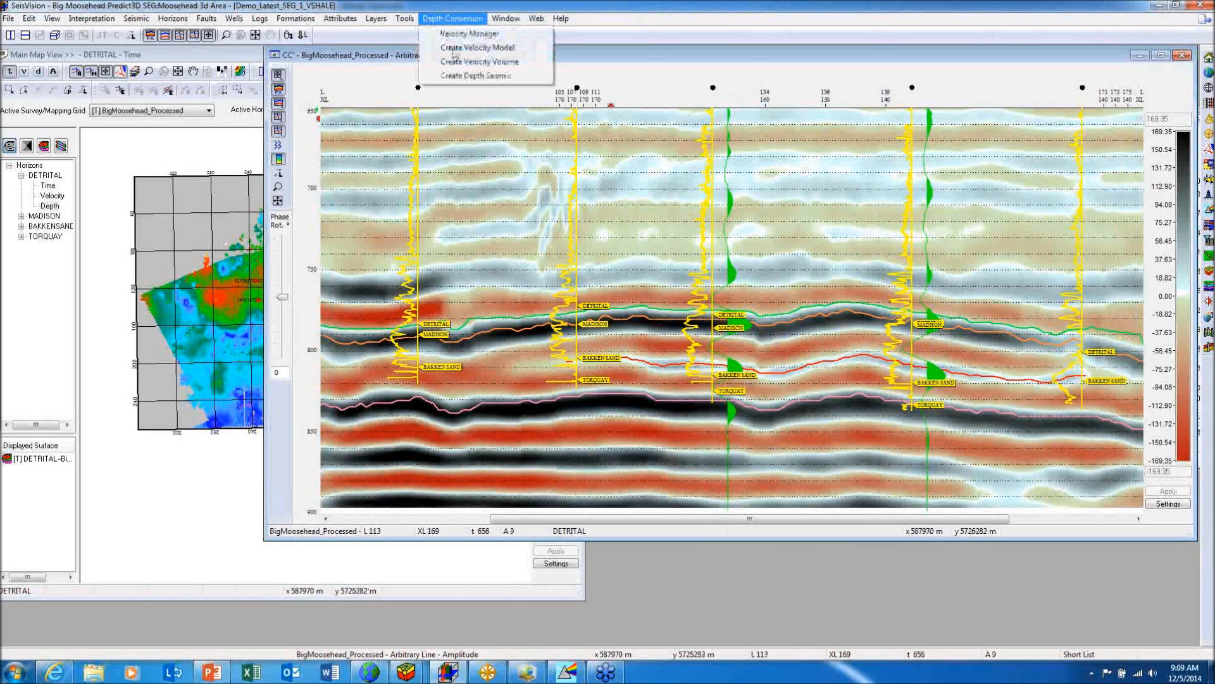
pyautogui.click(479, 47)
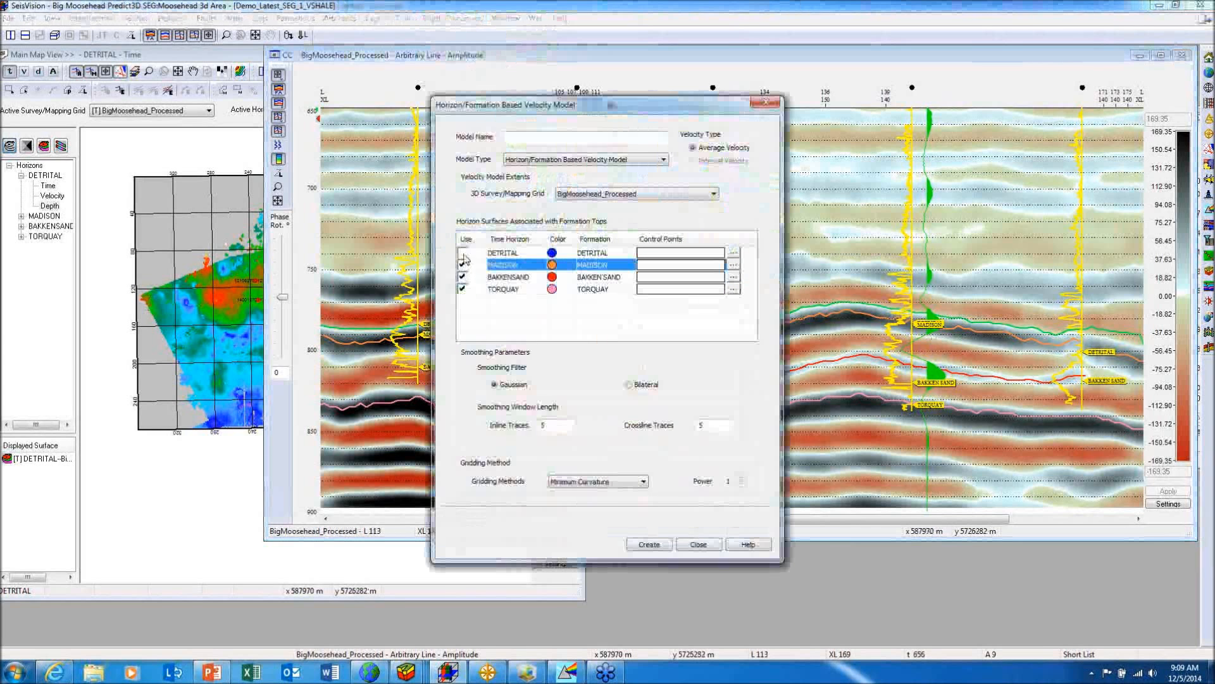
pyautogui.click(504, 251)
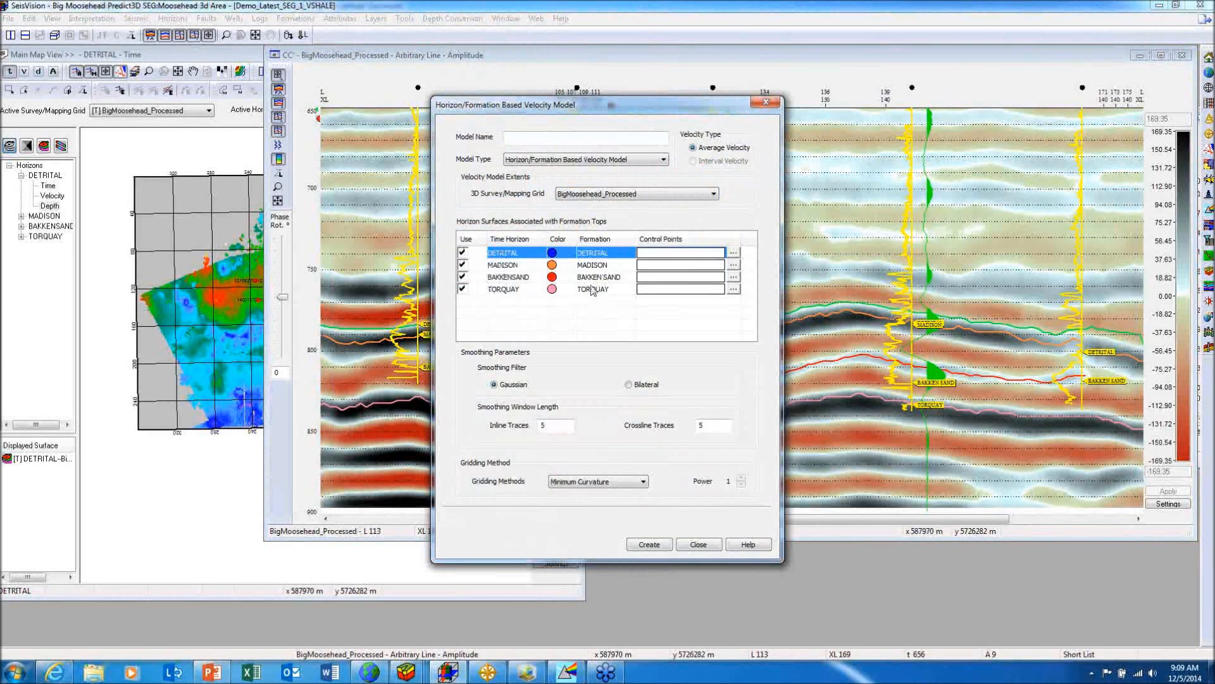
pyautogui.moveTo(515, 300)
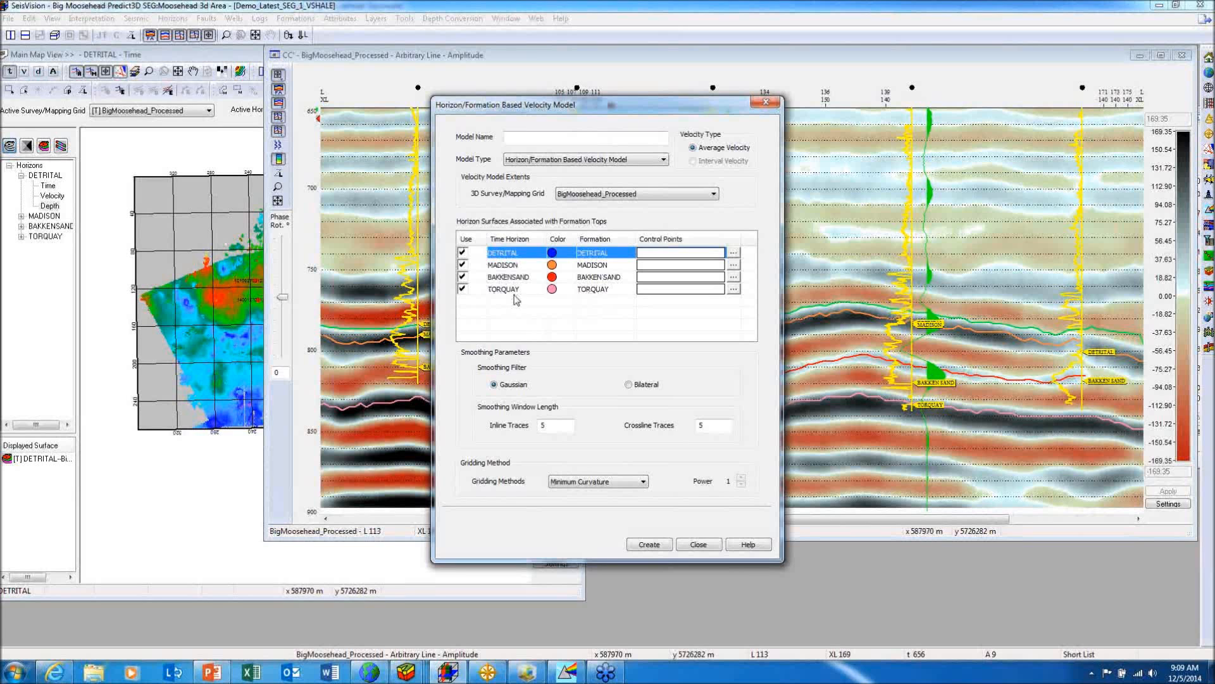
pyautogui.moveTo(589, 296)
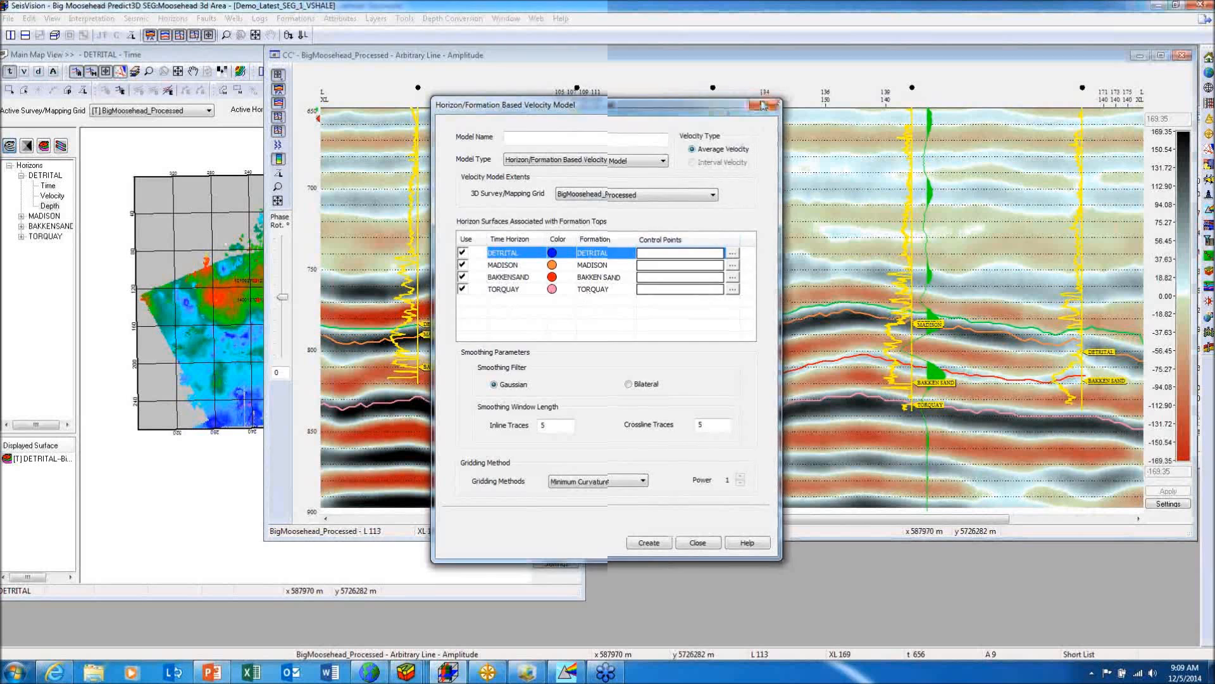
pyautogui.click(696, 542)
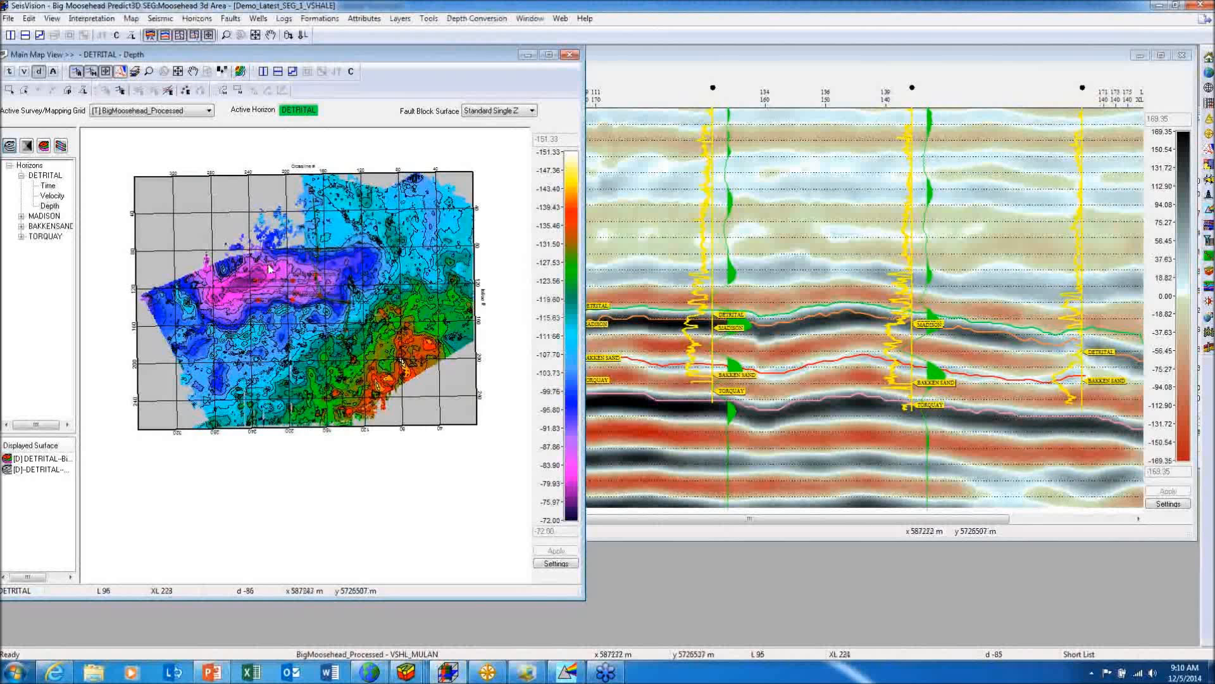
pyautogui.moveTo(682, 70)
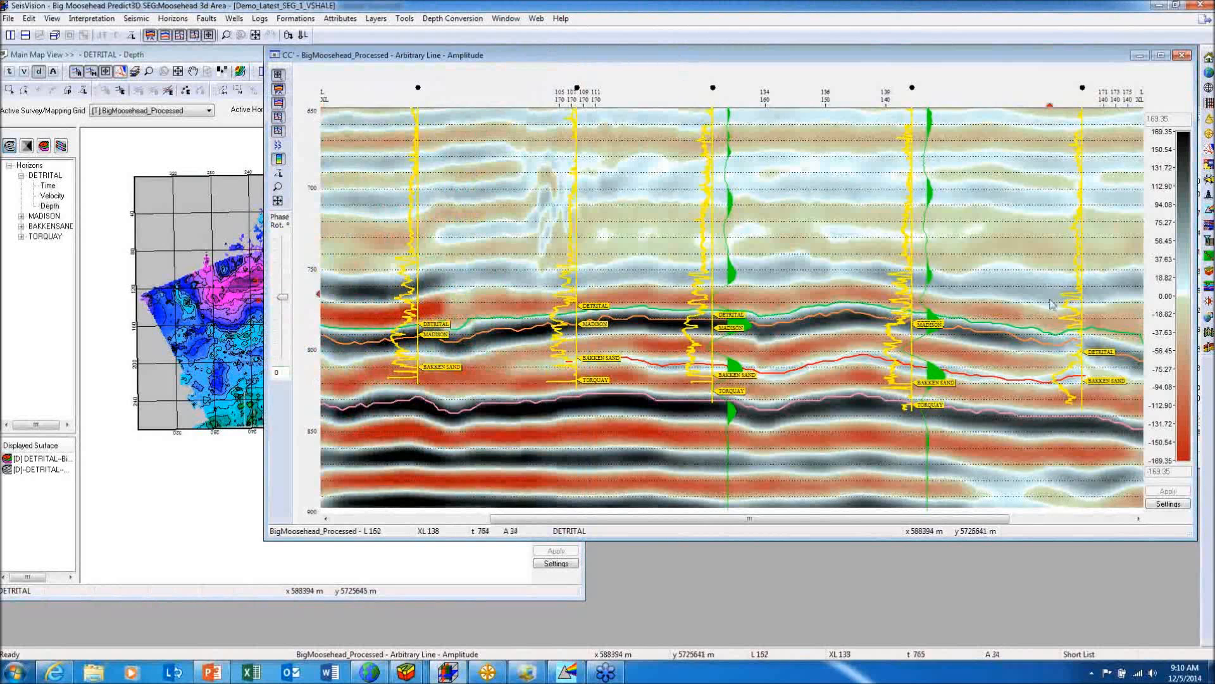
pyautogui.moveTo(1070, 393)
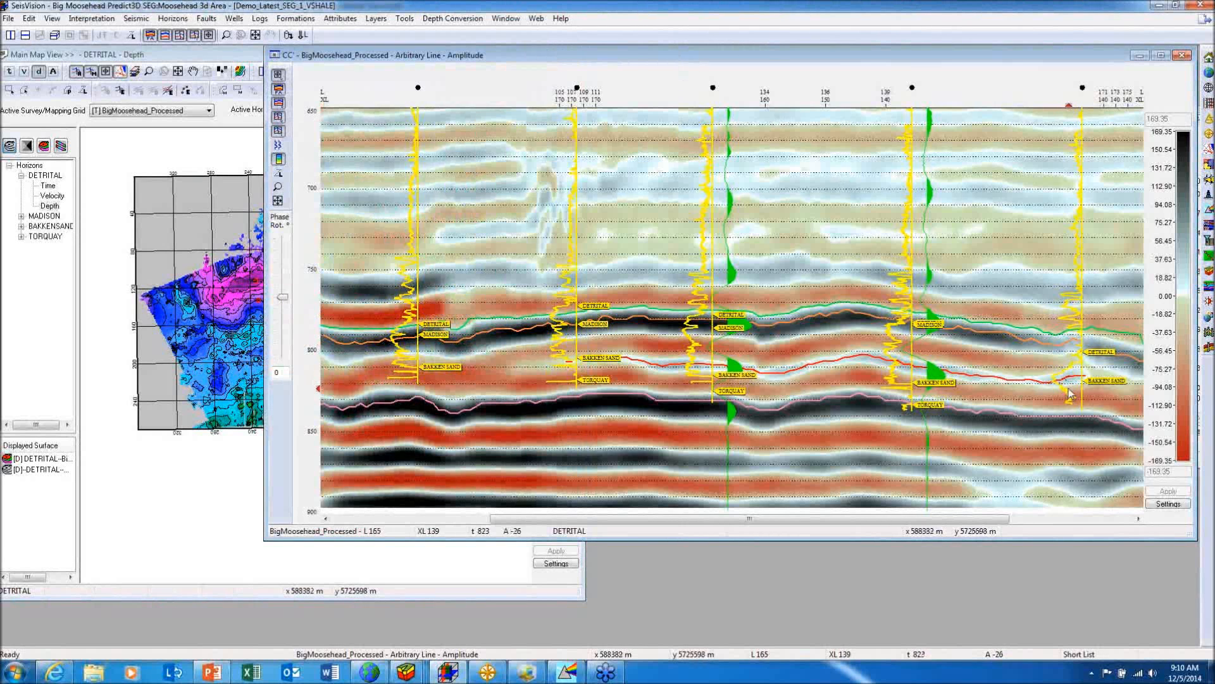
pyautogui.moveTo(1062, 385)
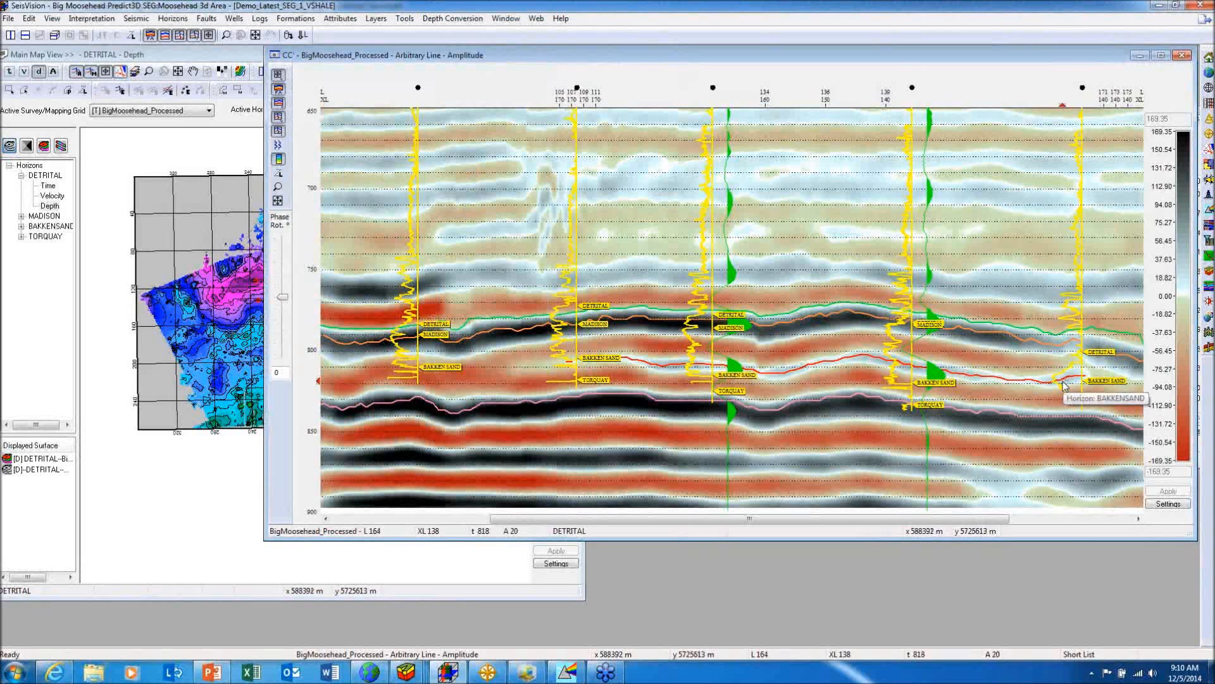
pyautogui.moveTo(1031, 376)
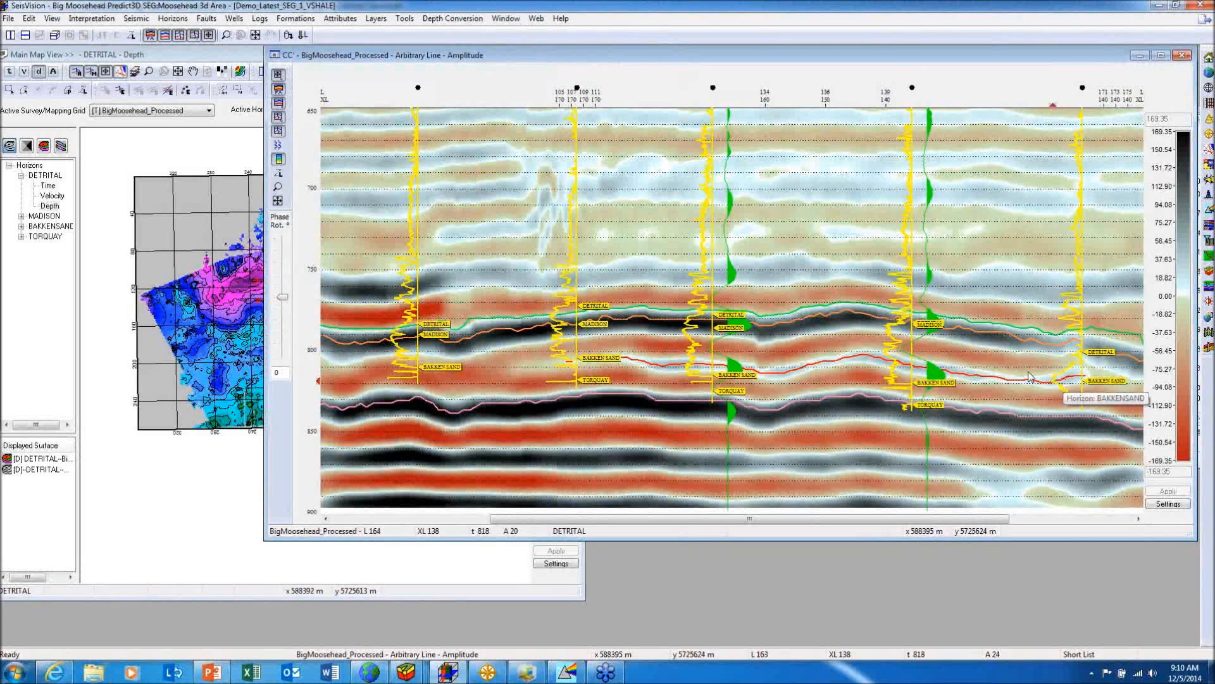
pyautogui.moveTo(646, 382)
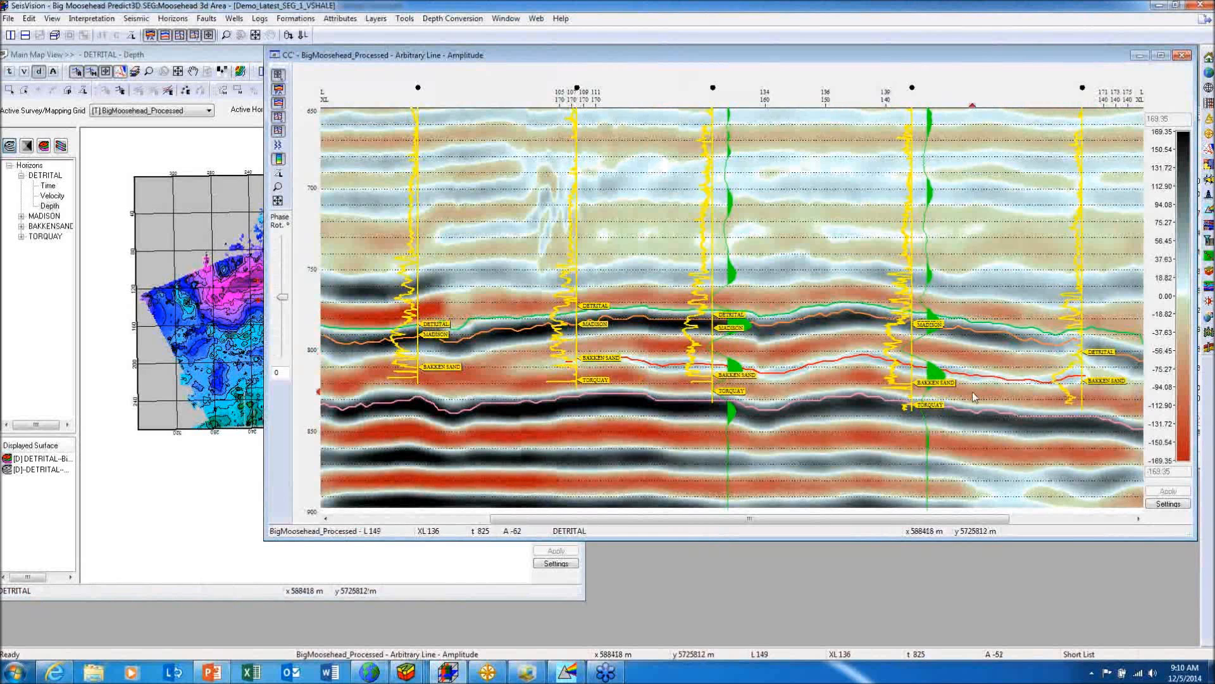
pyautogui.moveTo(929, 329)
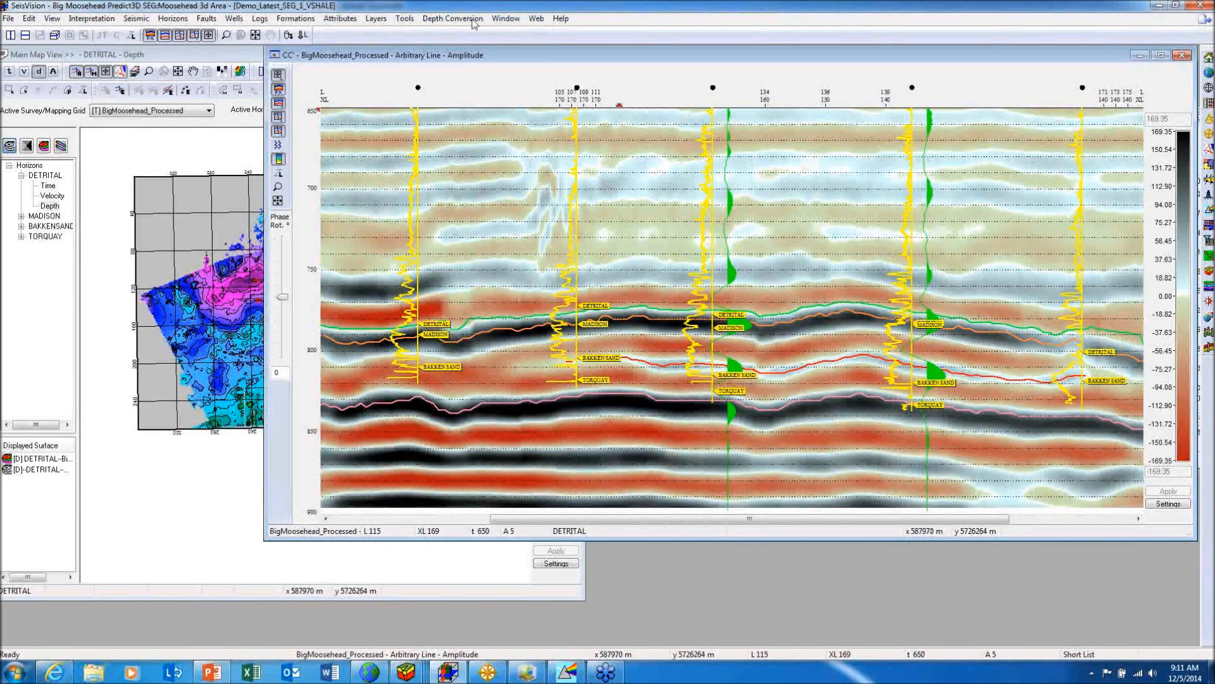
# Step: Bring the BB BigMoosehead_Processed VSHL_MULAN arbitrary-line inversion section forward
pyautogui.click(505, 18)
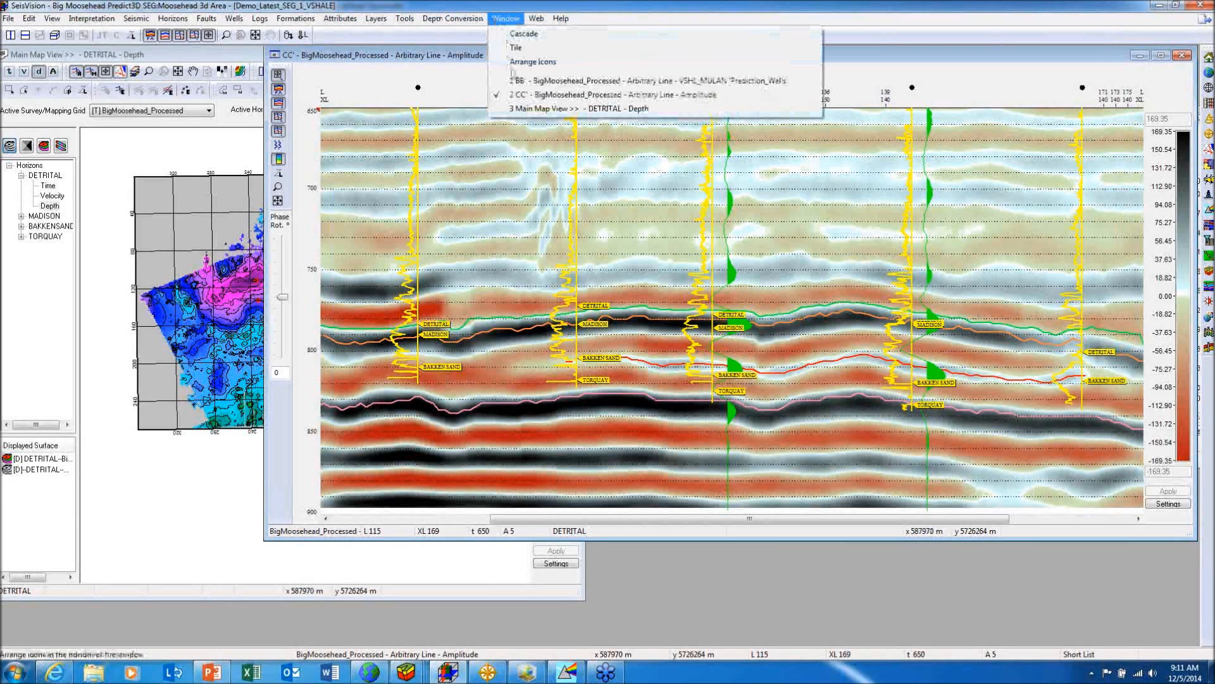
pyautogui.click(646, 79)
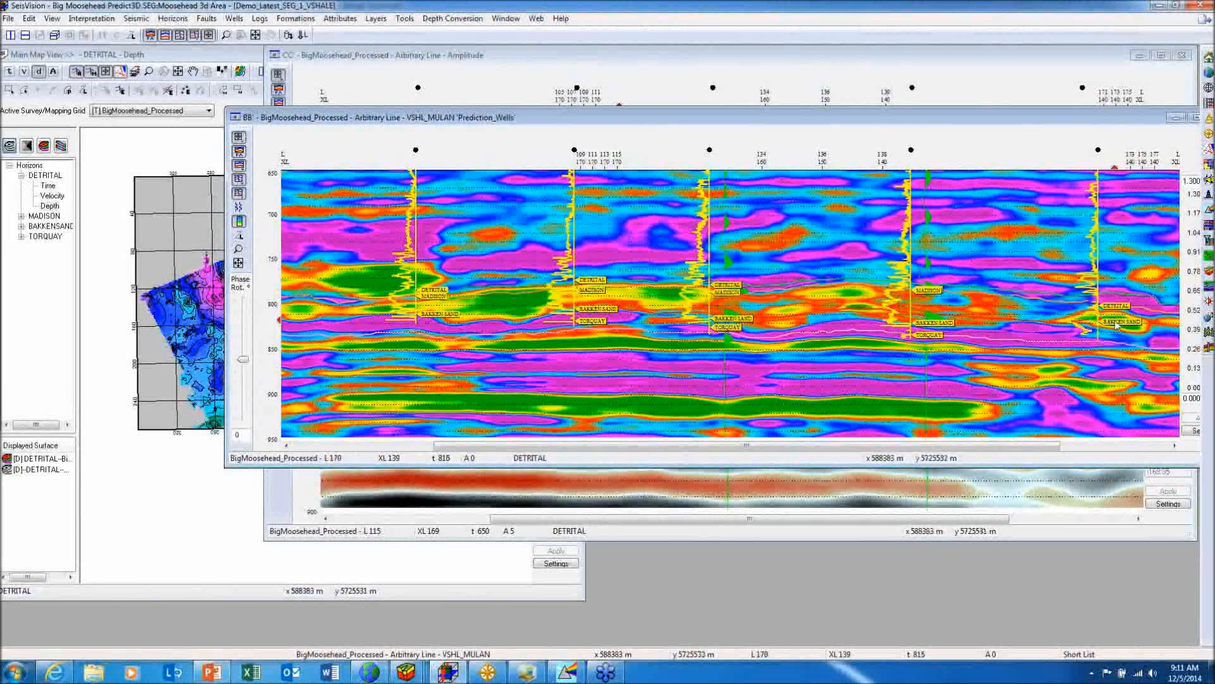
pyautogui.moveTo(1120, 321)
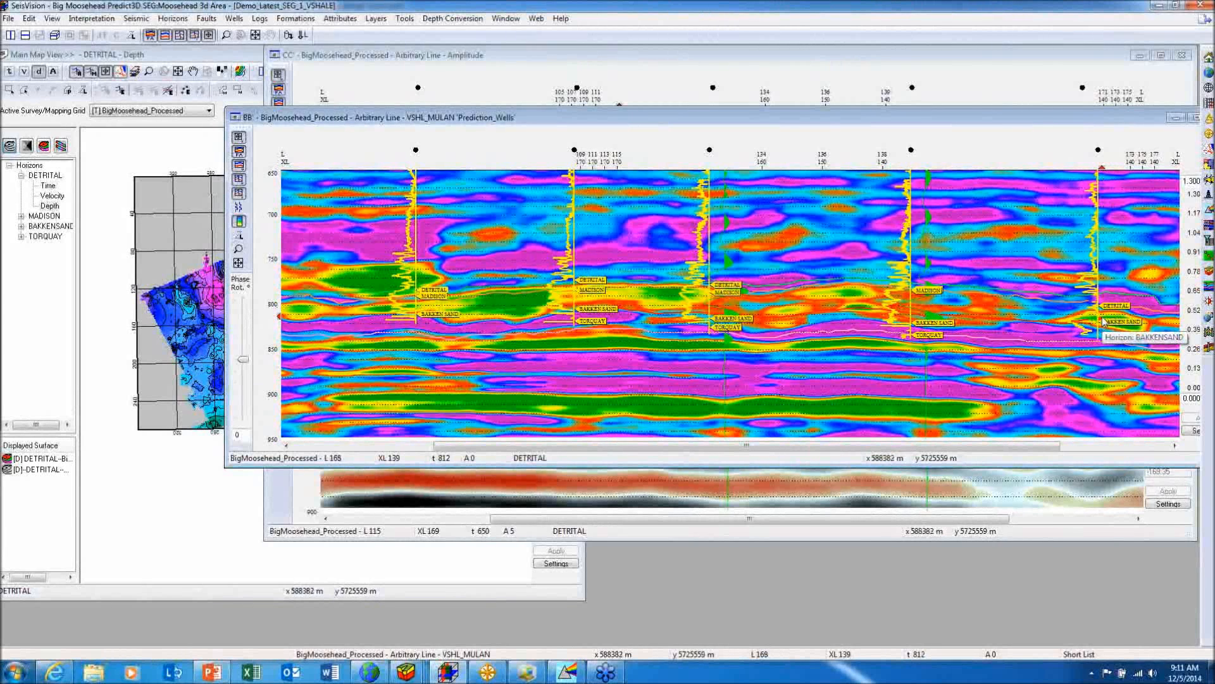
pyautogui.moveTo(903, 301)
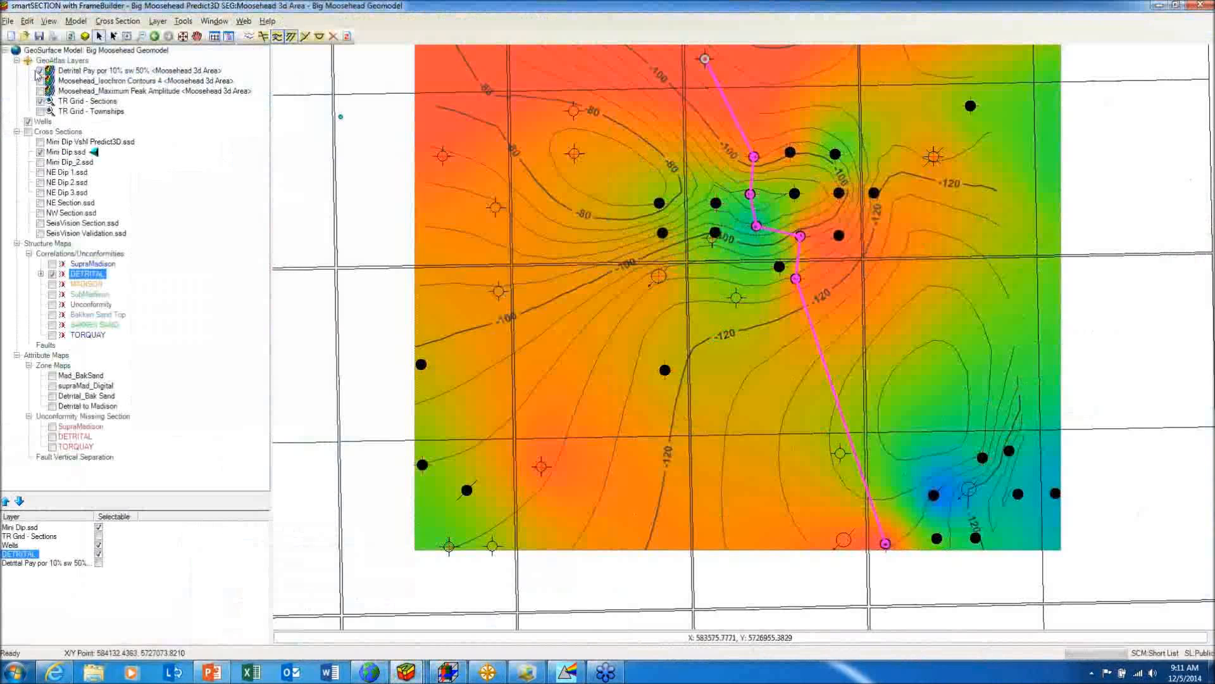
# Step: Turn on colour fill for the DETRITAL contours
pyautogui.click(44, 70)
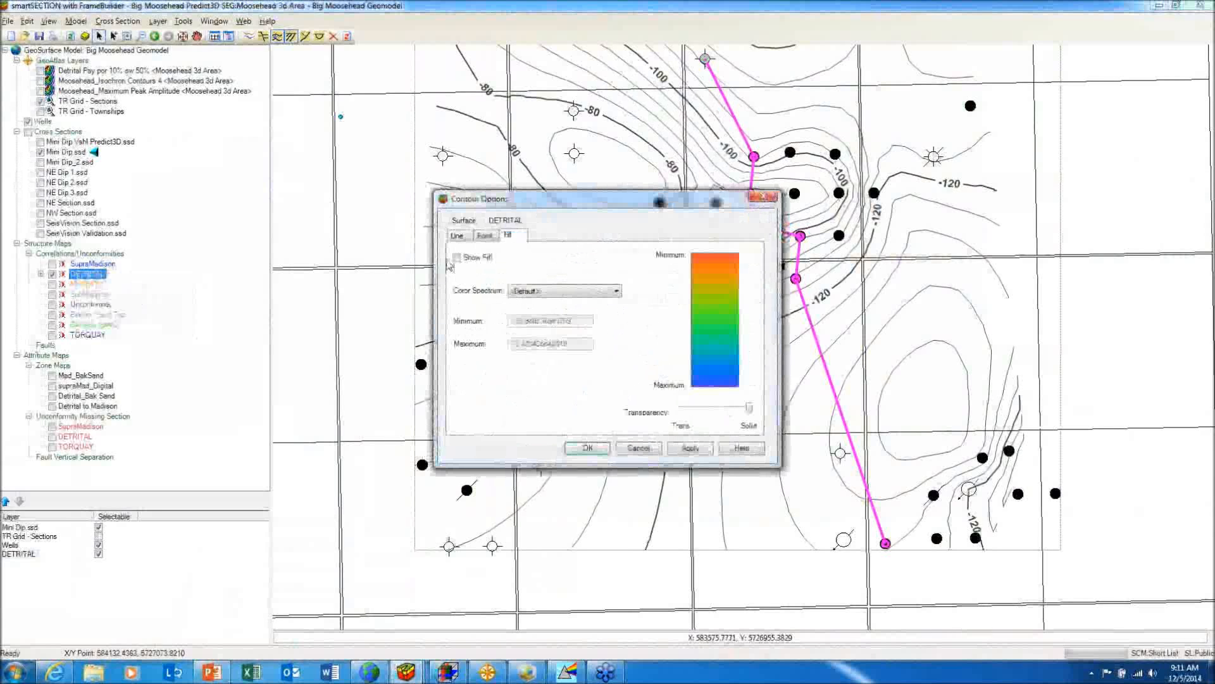
pyautogui.click(457, 256)
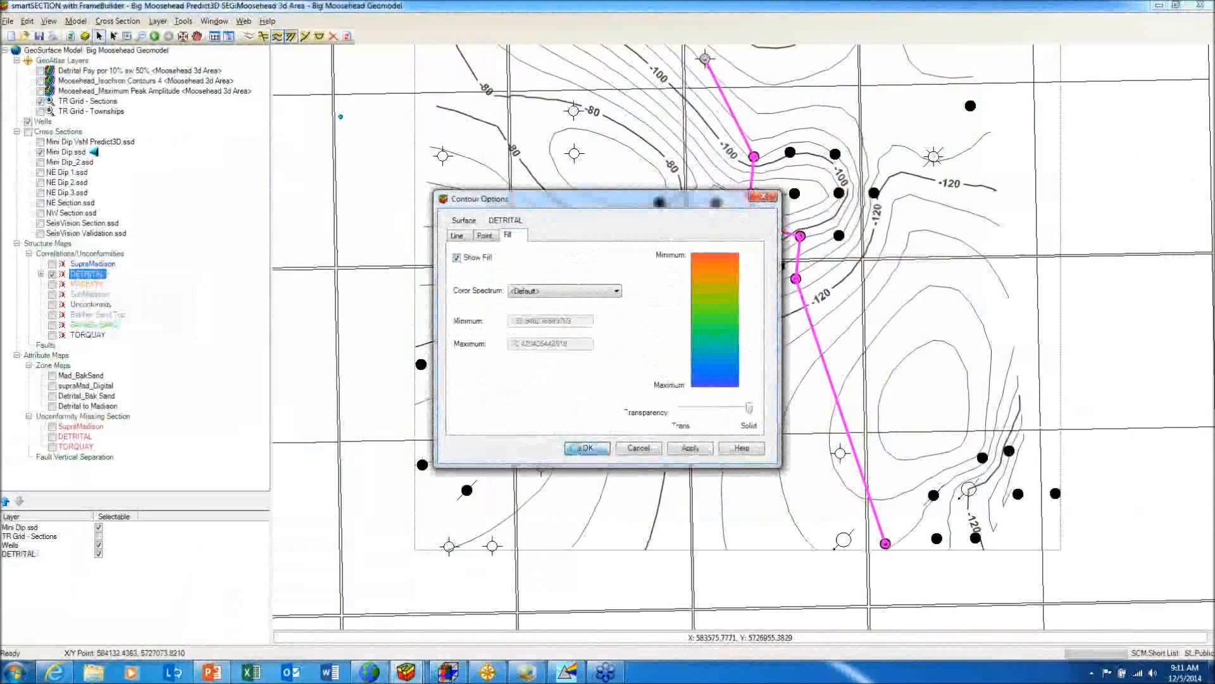
pyautogui.click(586, 449)
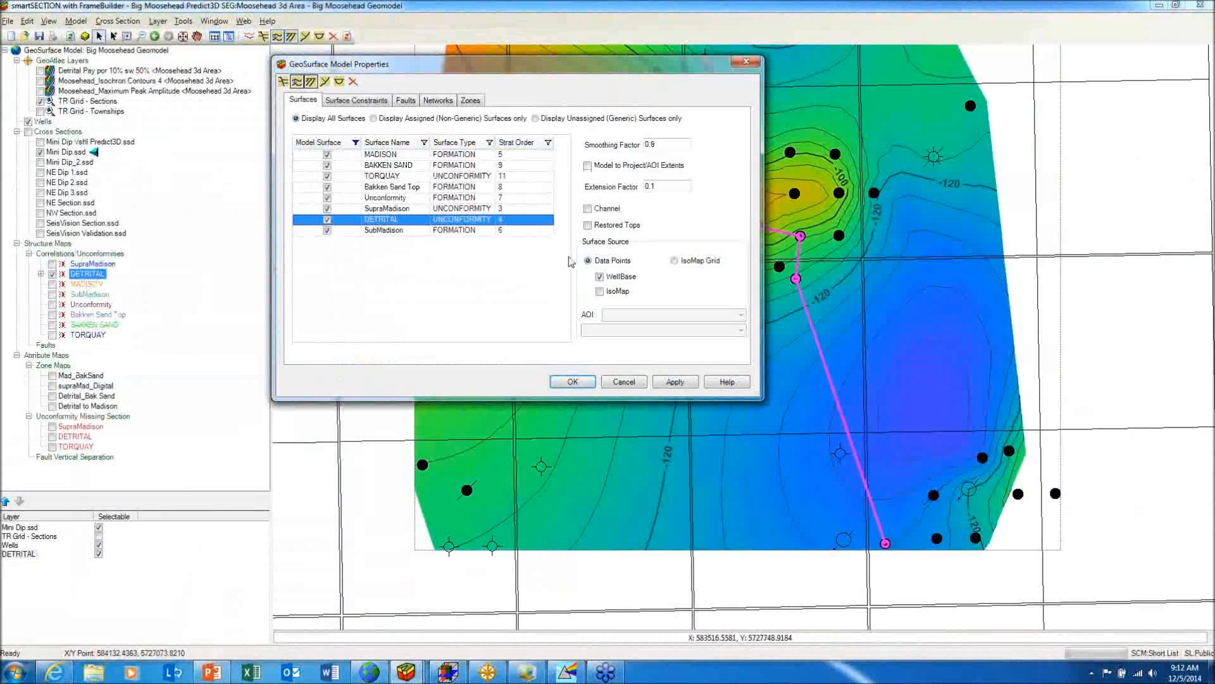
# Step: Add the Moosehead 3d Area DETRITAL depth isomap as a surface source and rebuild DETRITAL
pyautogui.click(598, 291)
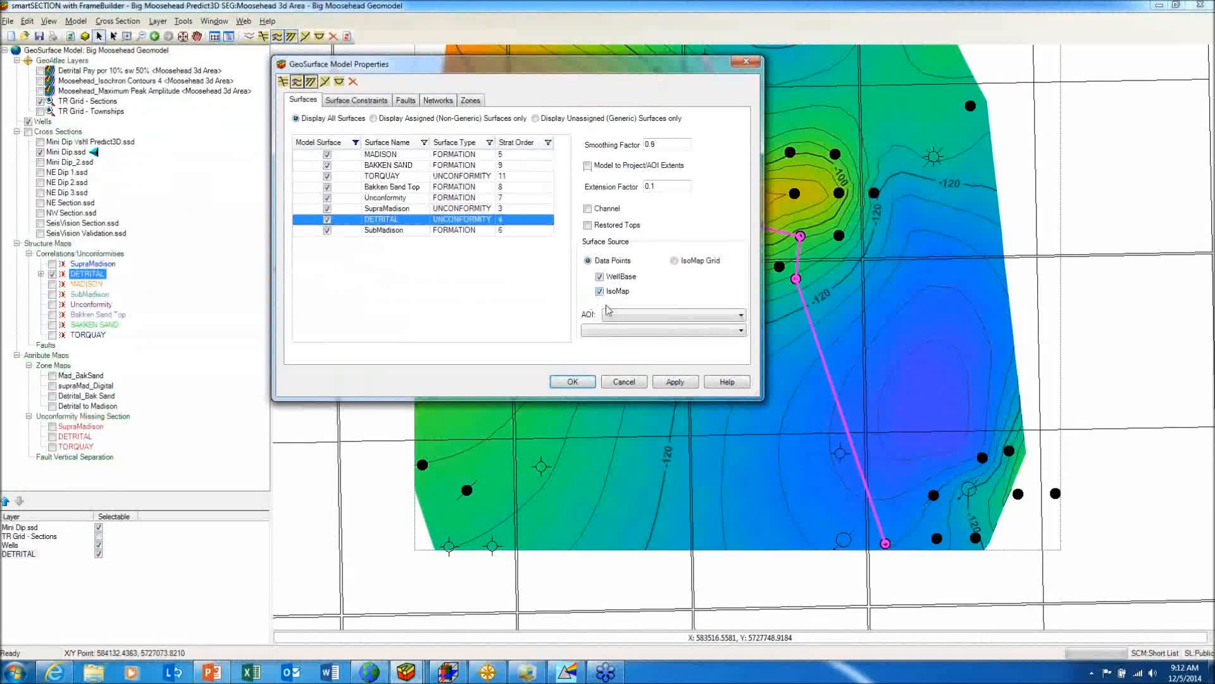
pyautogui.click(737, 314)
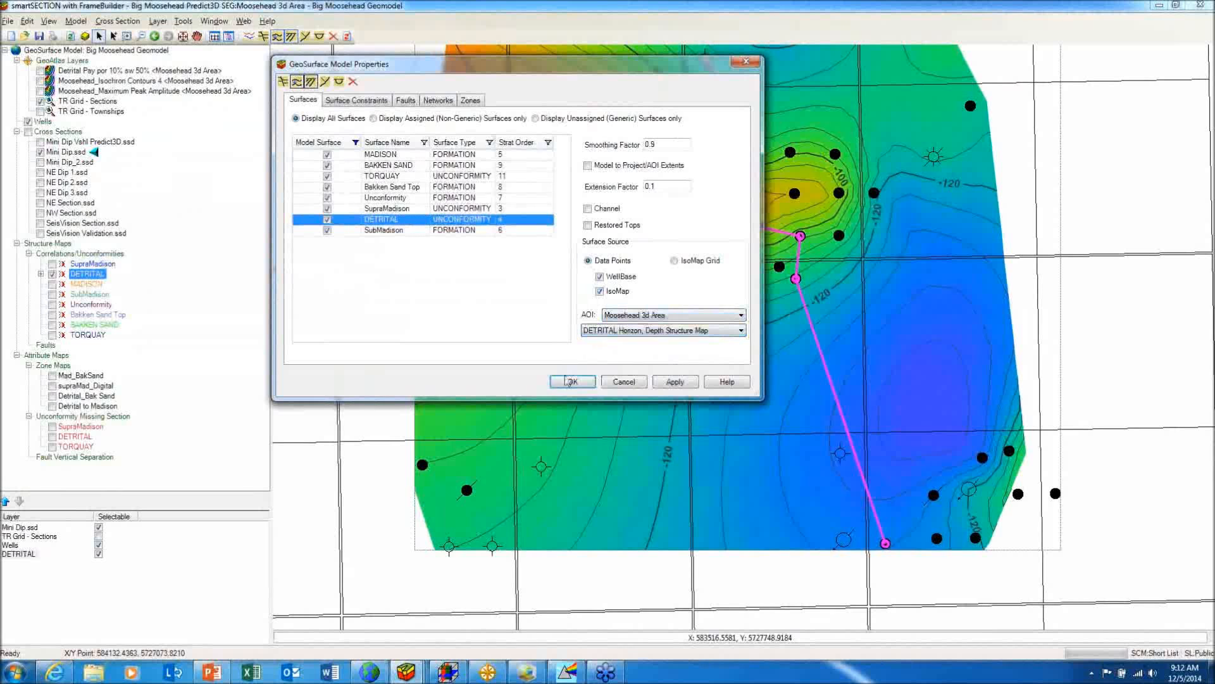
pyautogui.click(572, 381)
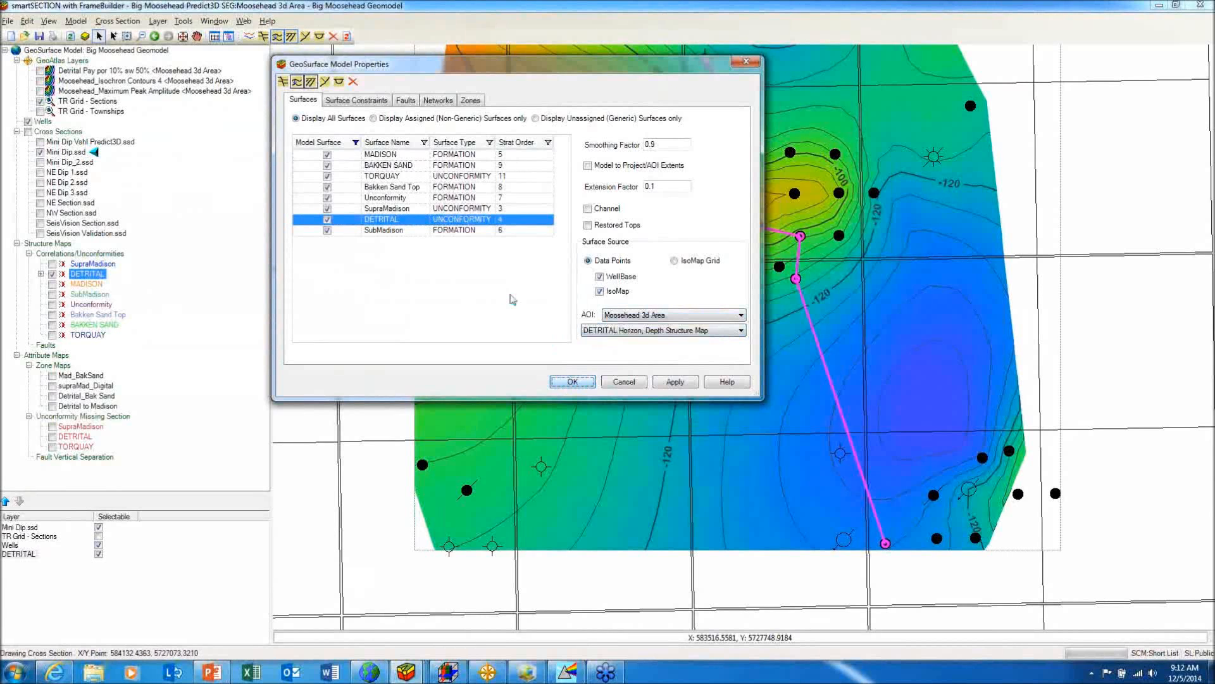
pyautogui.click(571, 381)
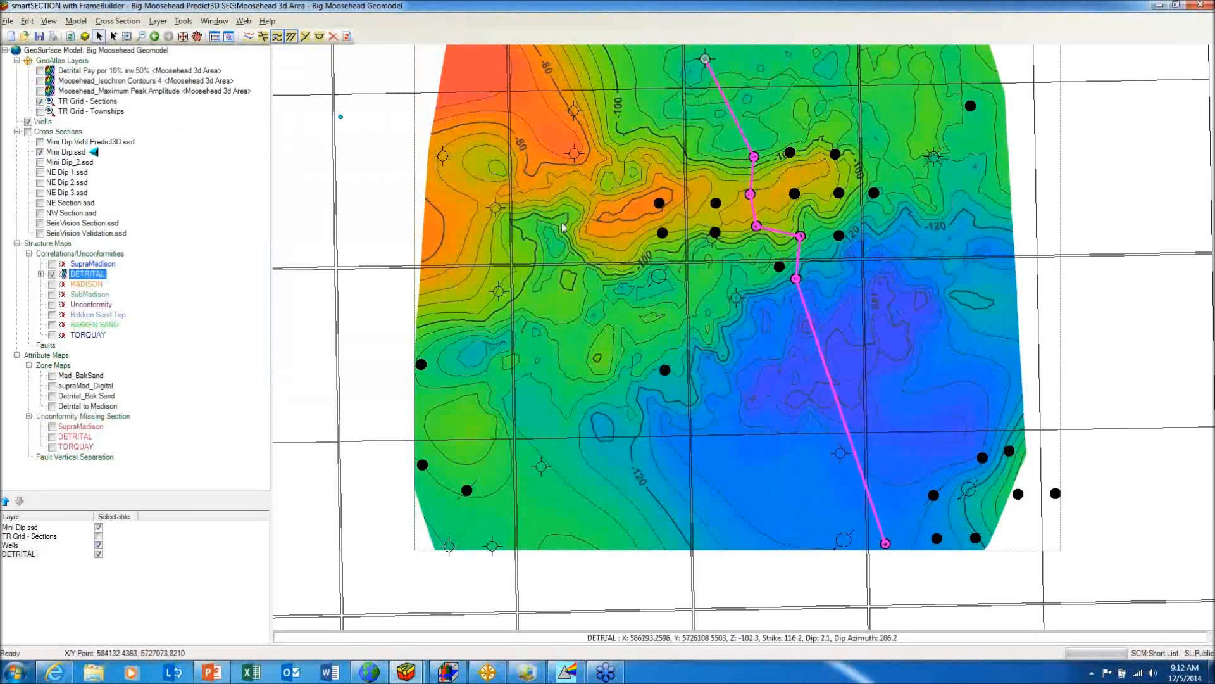
pyautogui.moveTo(655, 210)
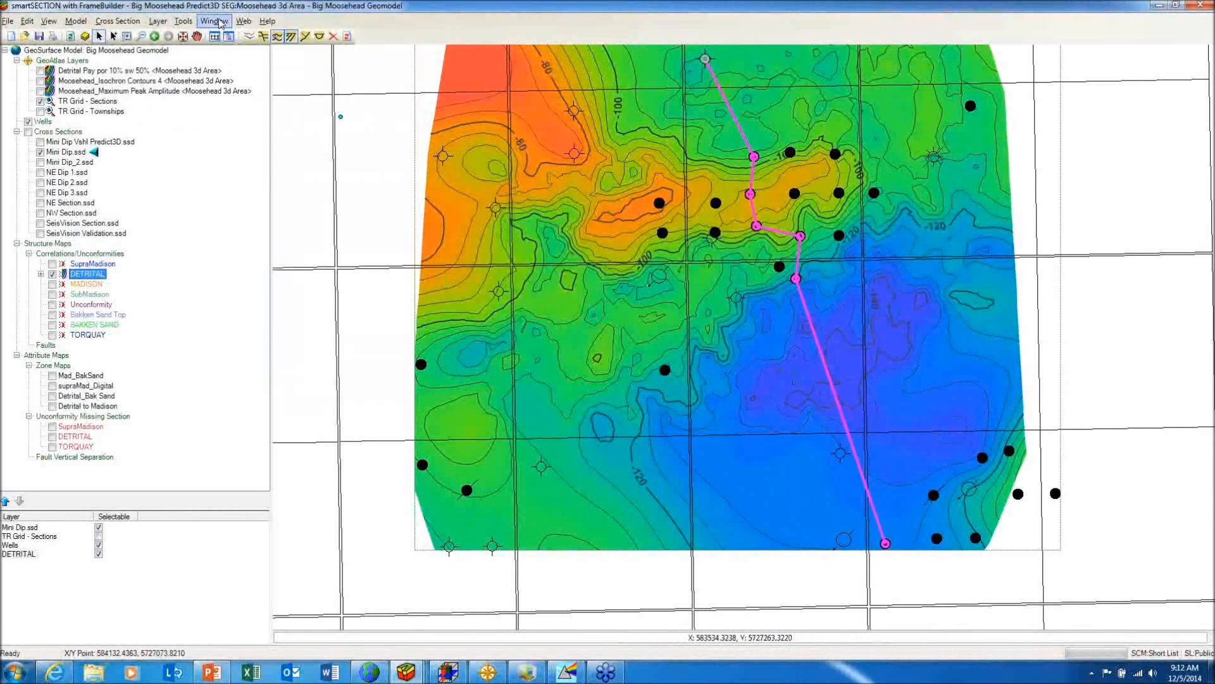
pyautogui.click(213, 21)
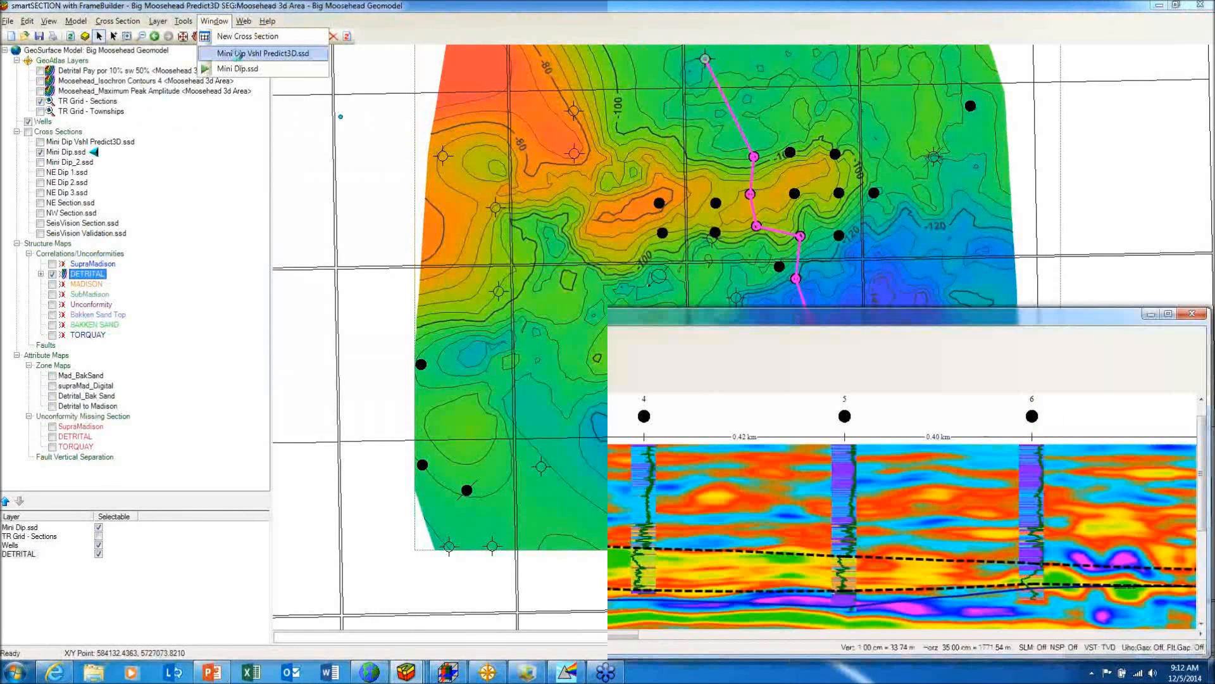
pyautogui.click(260, 52)
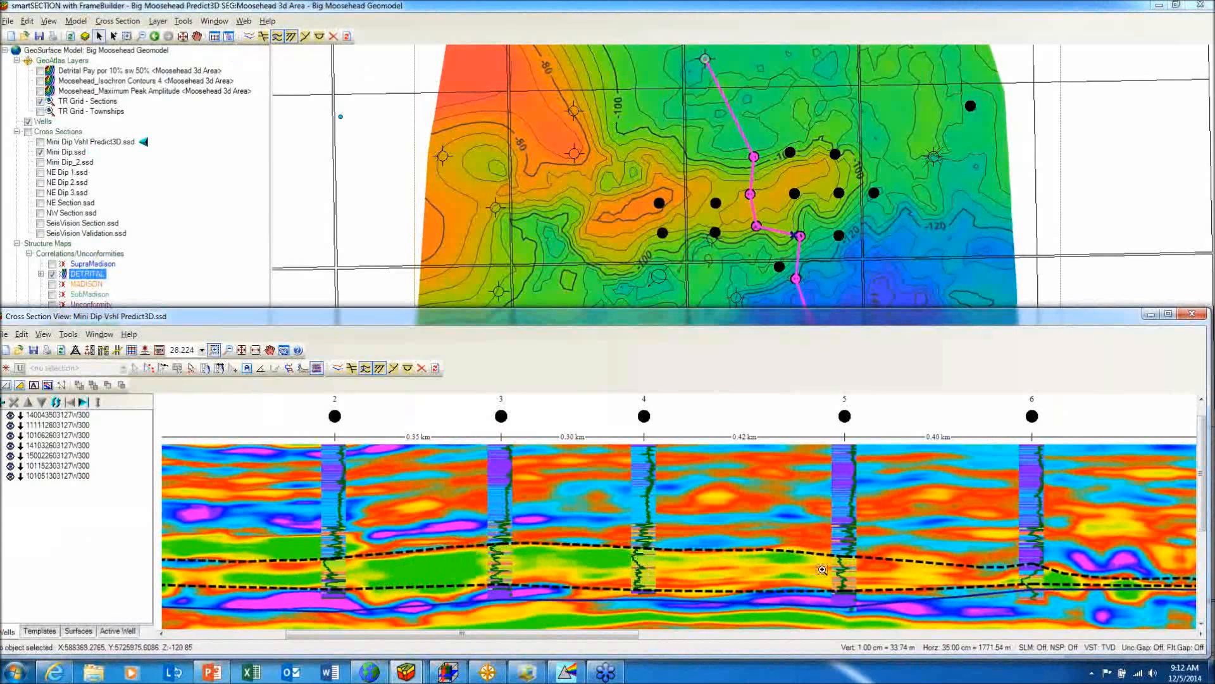
pyautogui.moveTo(1013, 577)
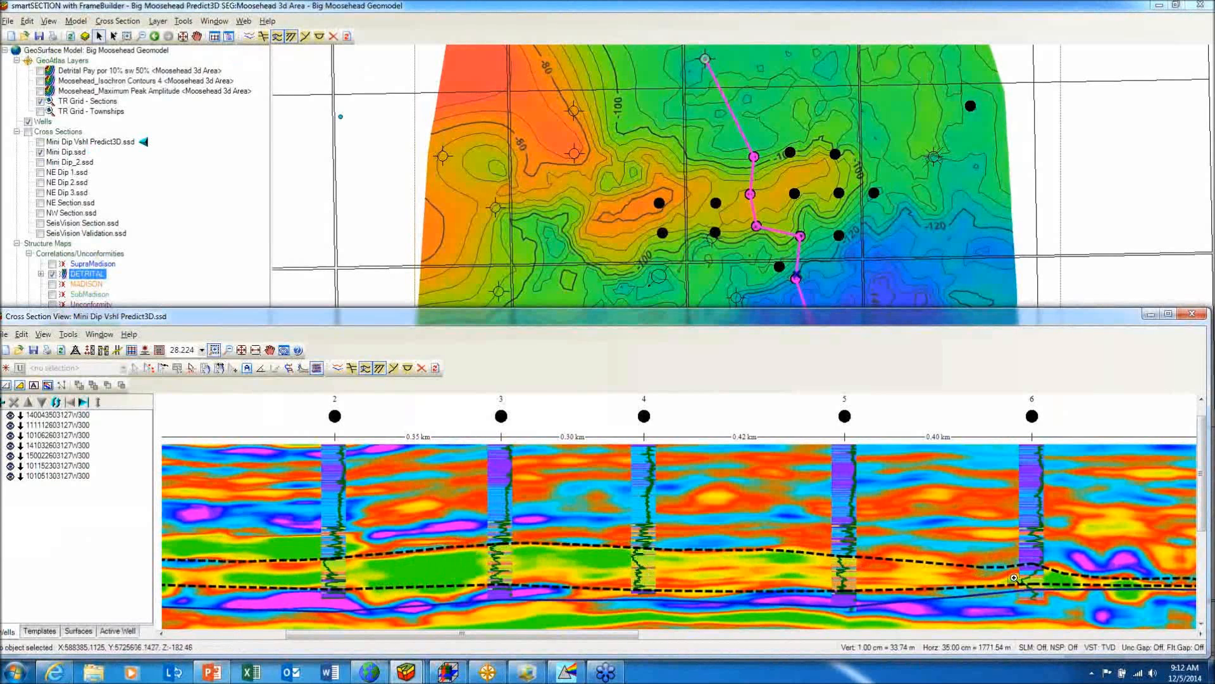
pyautogui.click(1192, 314)
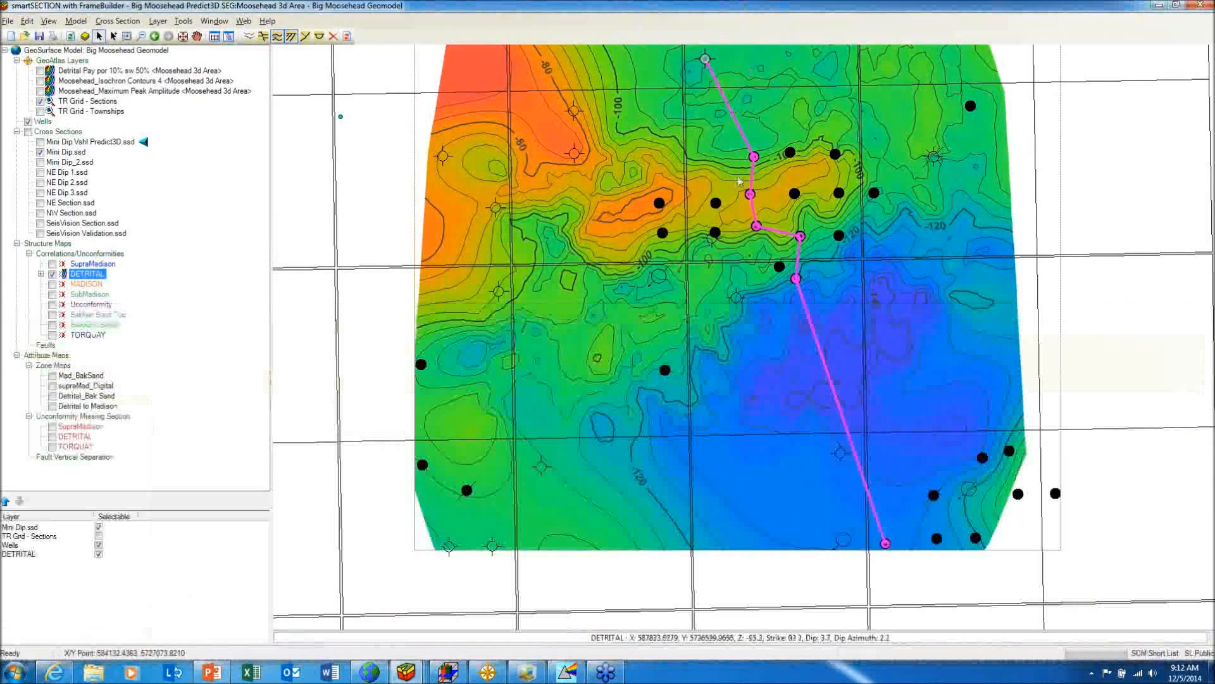
pyautogui.moveTo(802, 184)
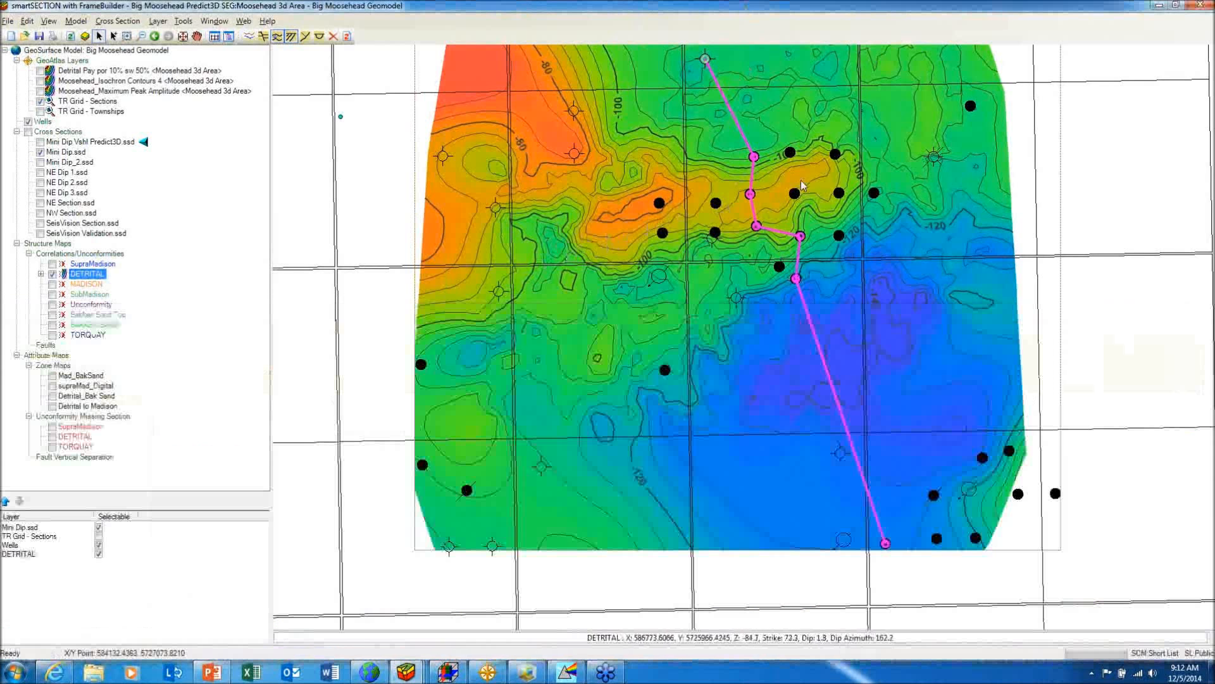
pyautogui.click(117, 21)
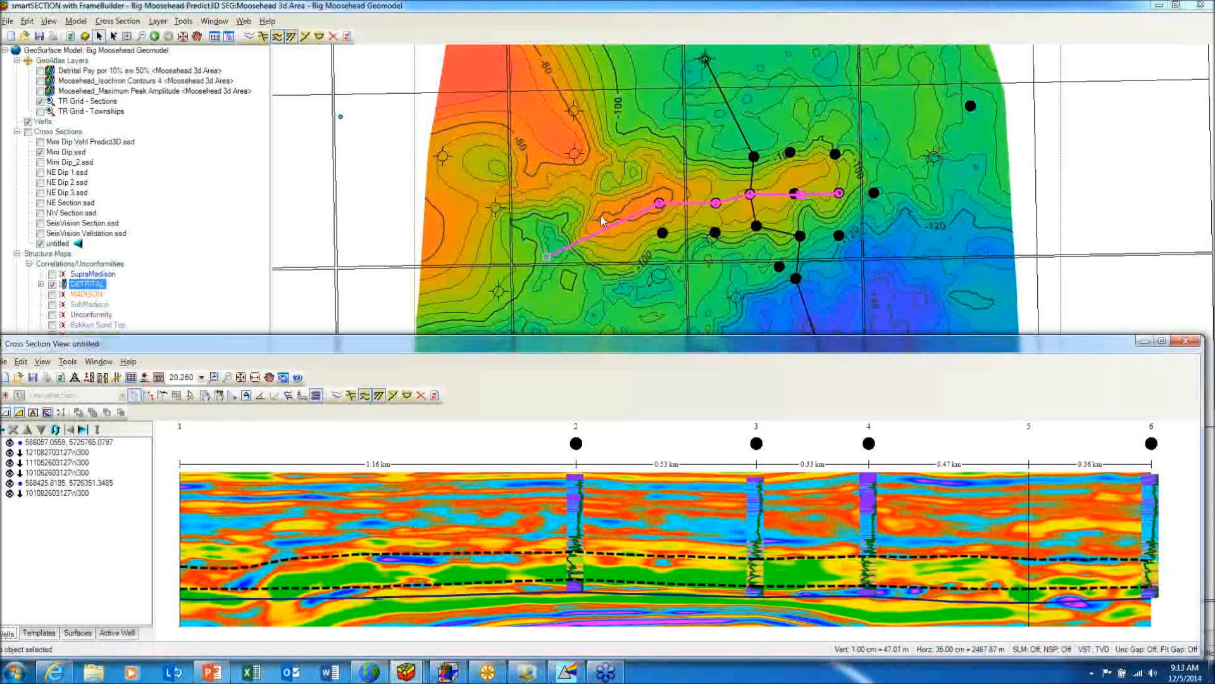
pyautogui.moveTo(616, 230)
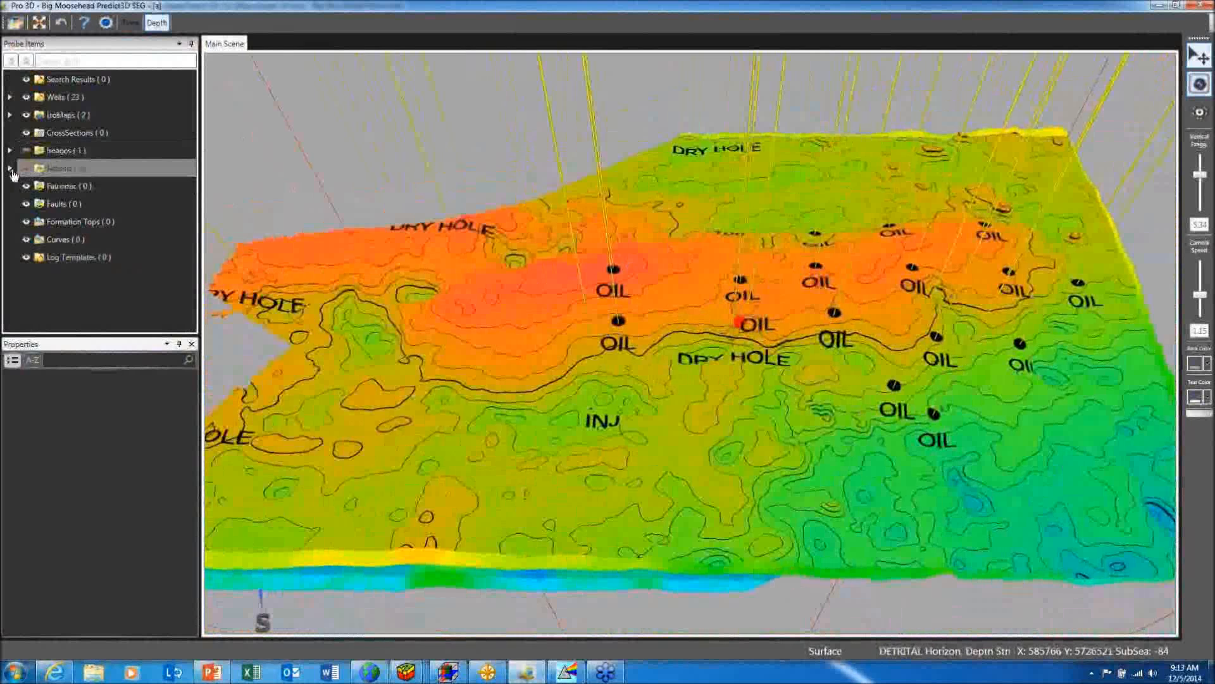
# Step: Show the seismic inversion inline and slice with the DETRITAL isomap in 3D, then return to PowerPoint
pyautogui.click(10, 169)
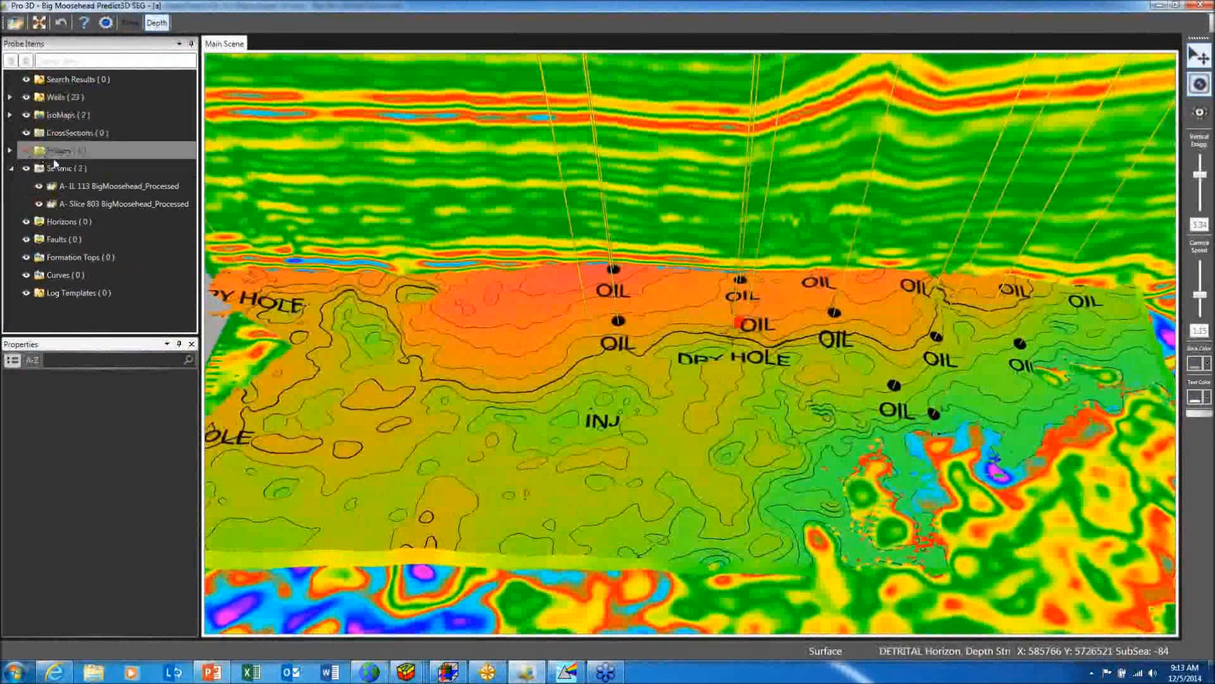
pyautogui.click(9, 114)
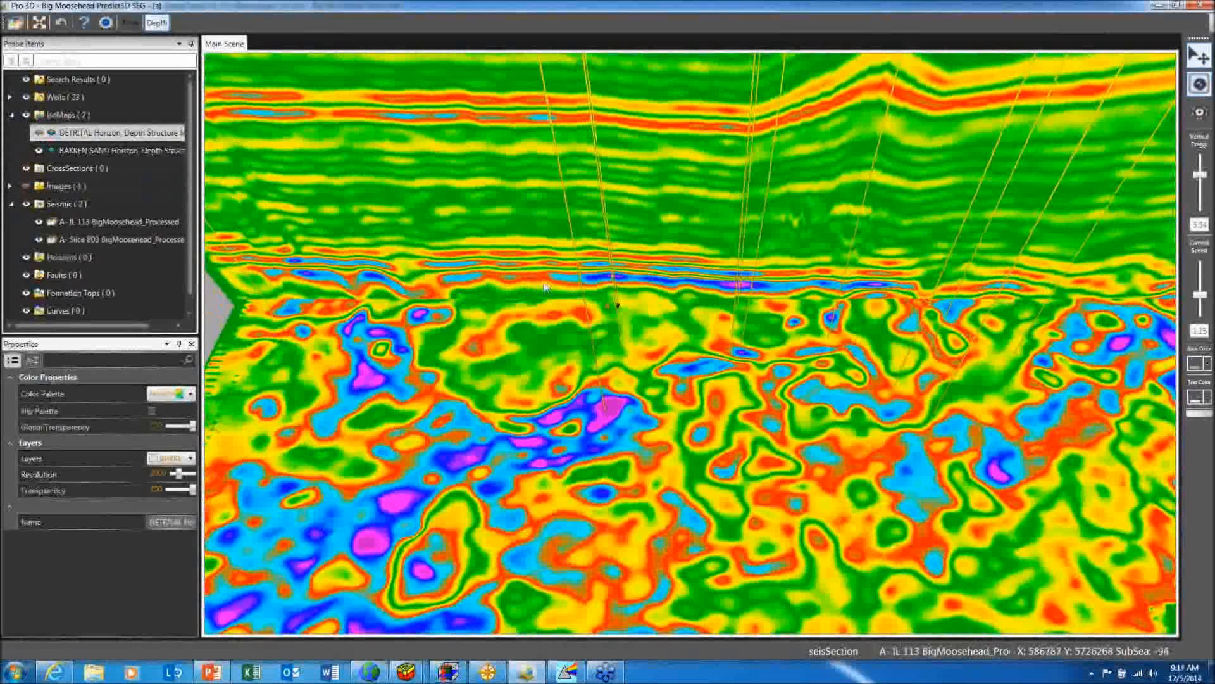
pyautogui.click(61, 186)
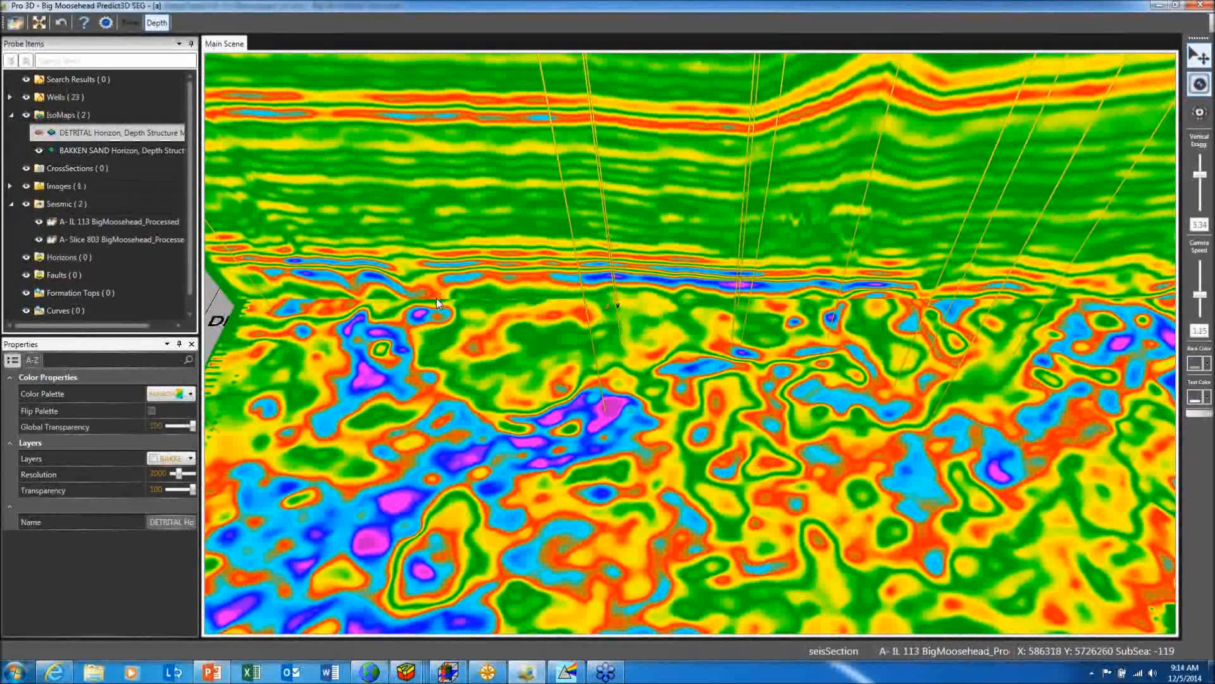
pyautogui.moveTo(732, 358)
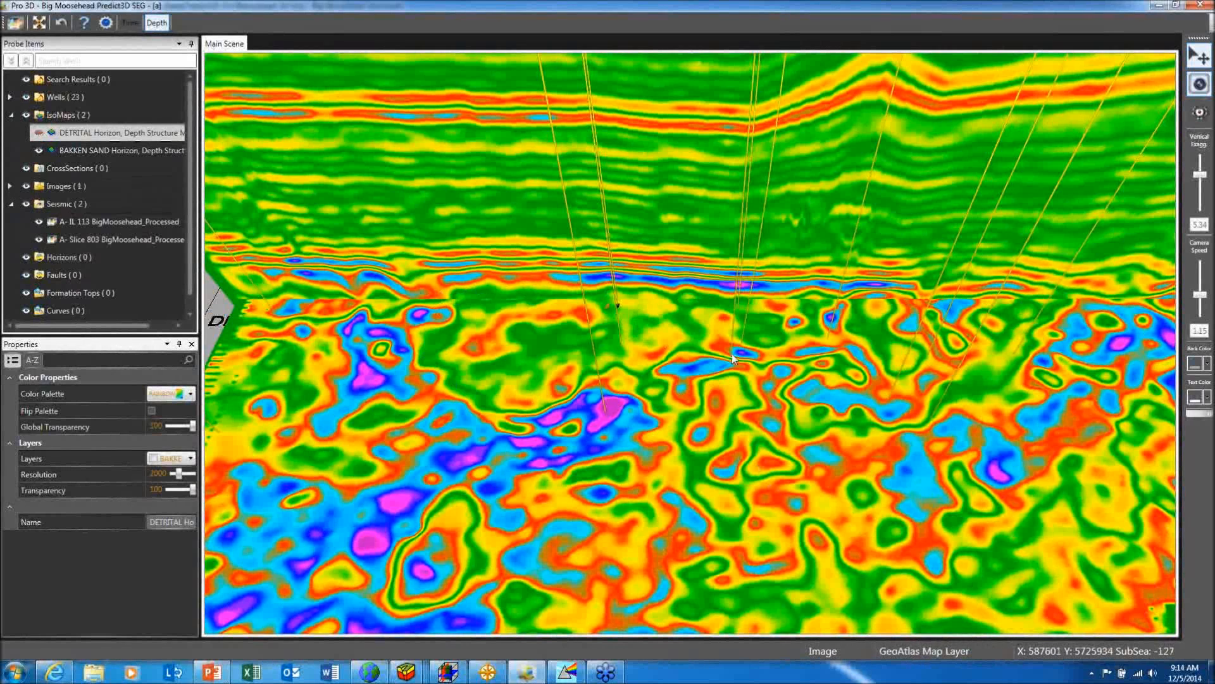
pyautogui.moveTo(743, 360)
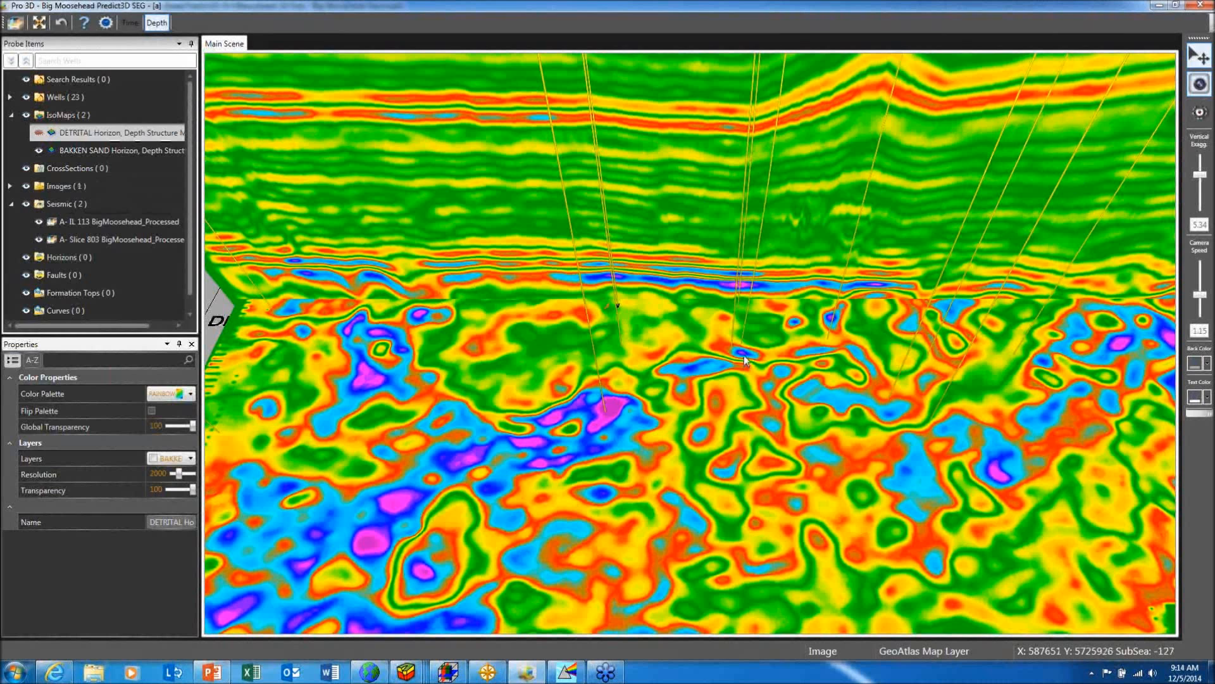
pyautogui.moveTo(736, 355)
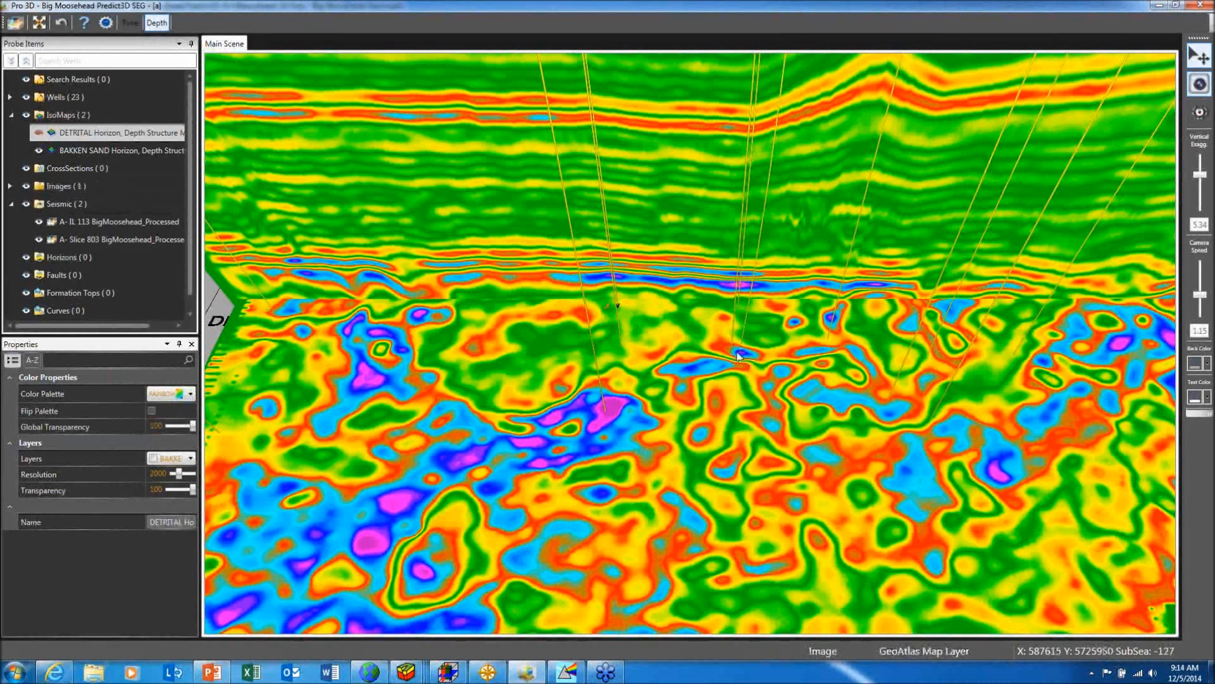
pyautogui.moveTo(822, 325)
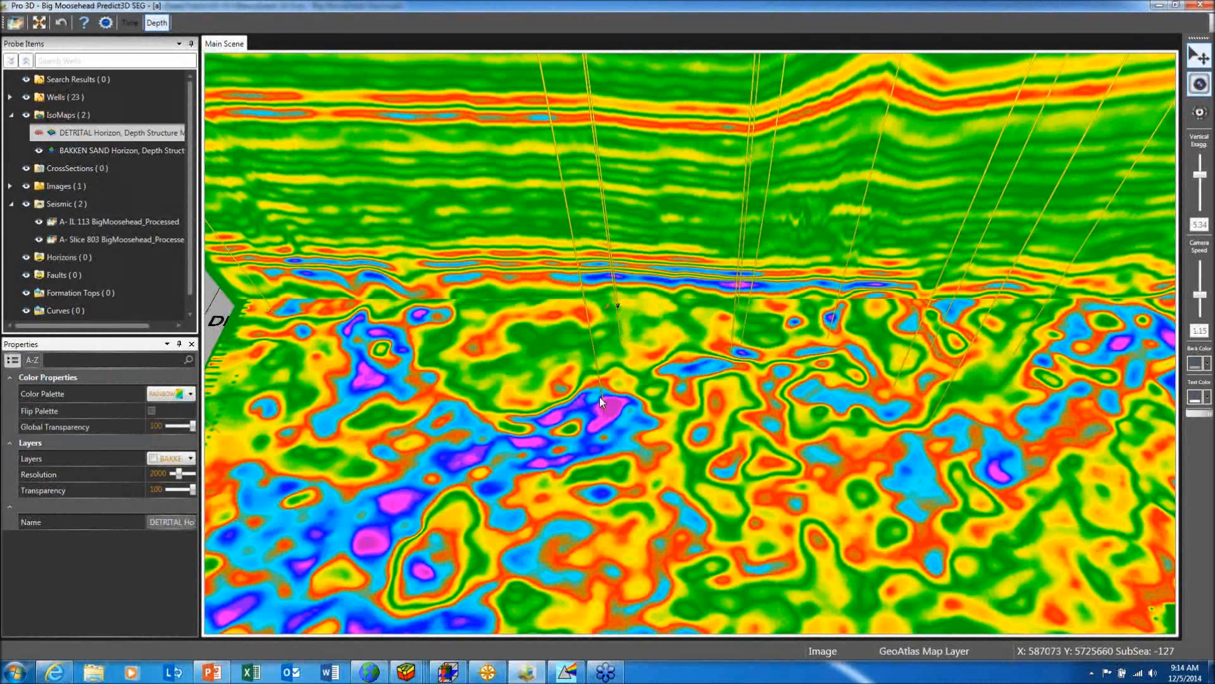
pyautogui.moveTo(528, 276)
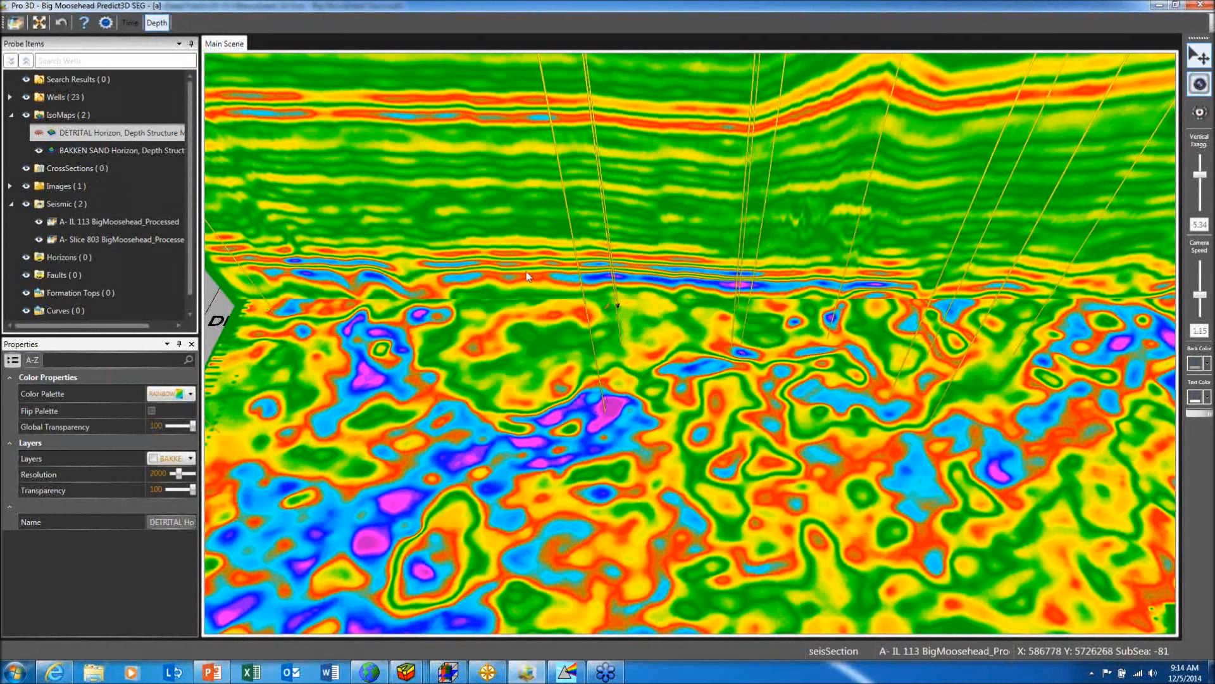
pyautogui.moveTo(486, 411)
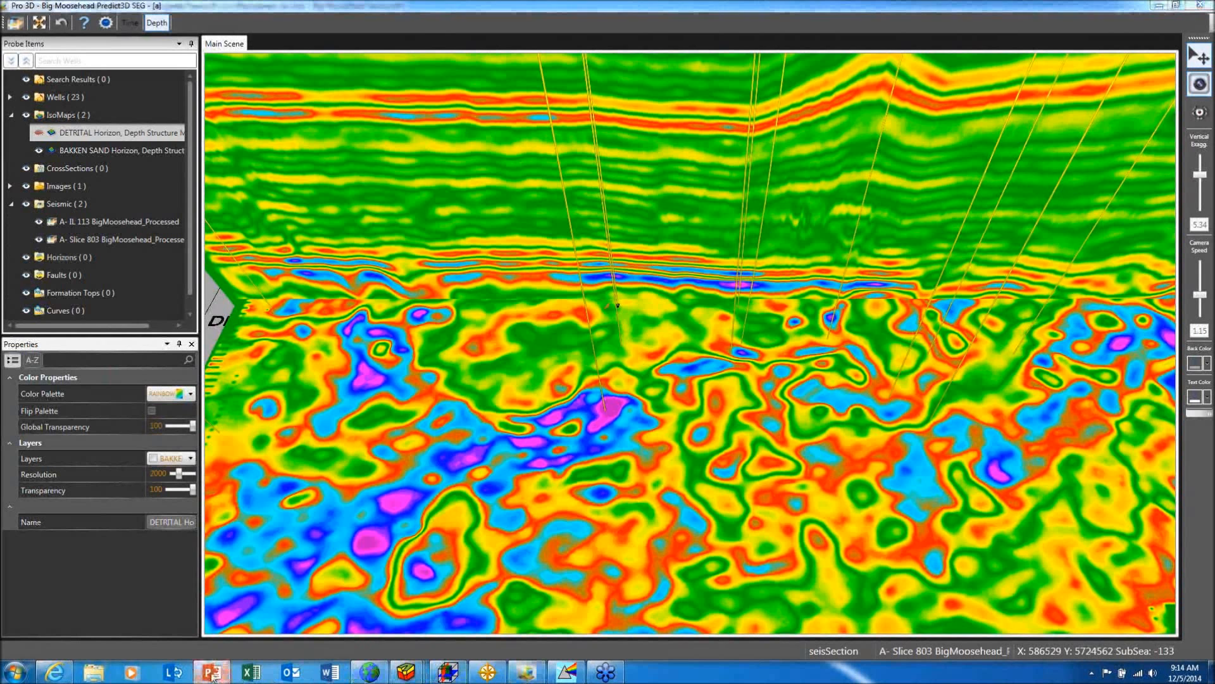
pyautogui.click(211, 670)
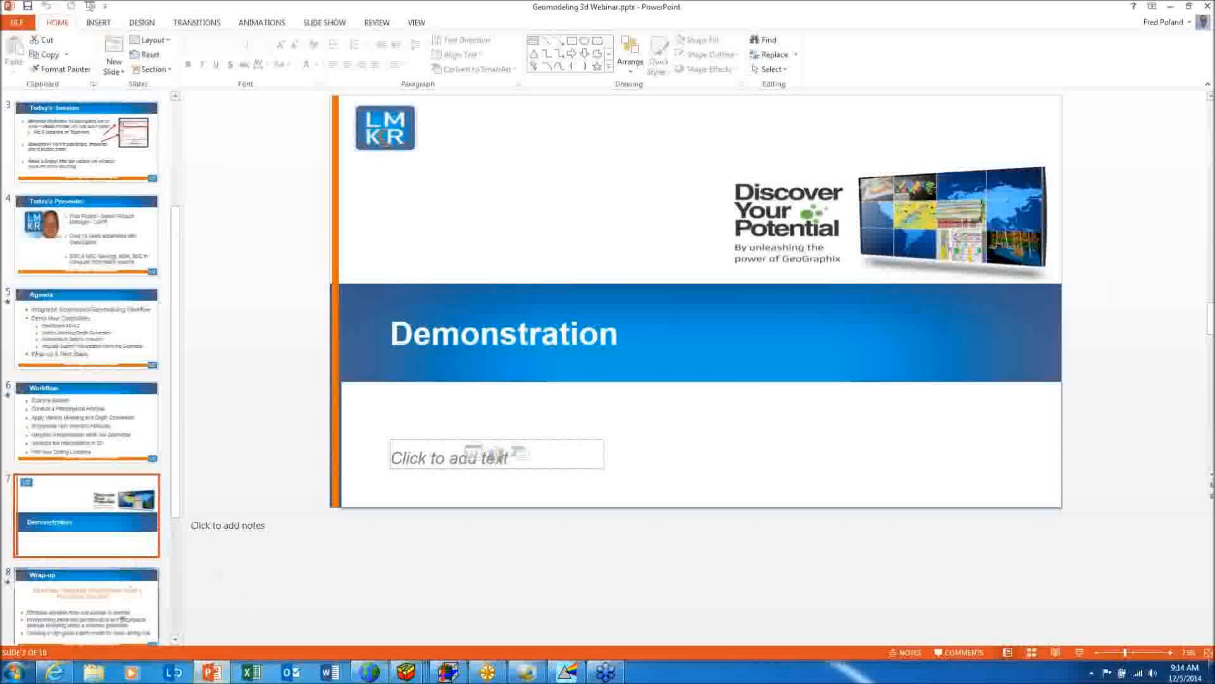